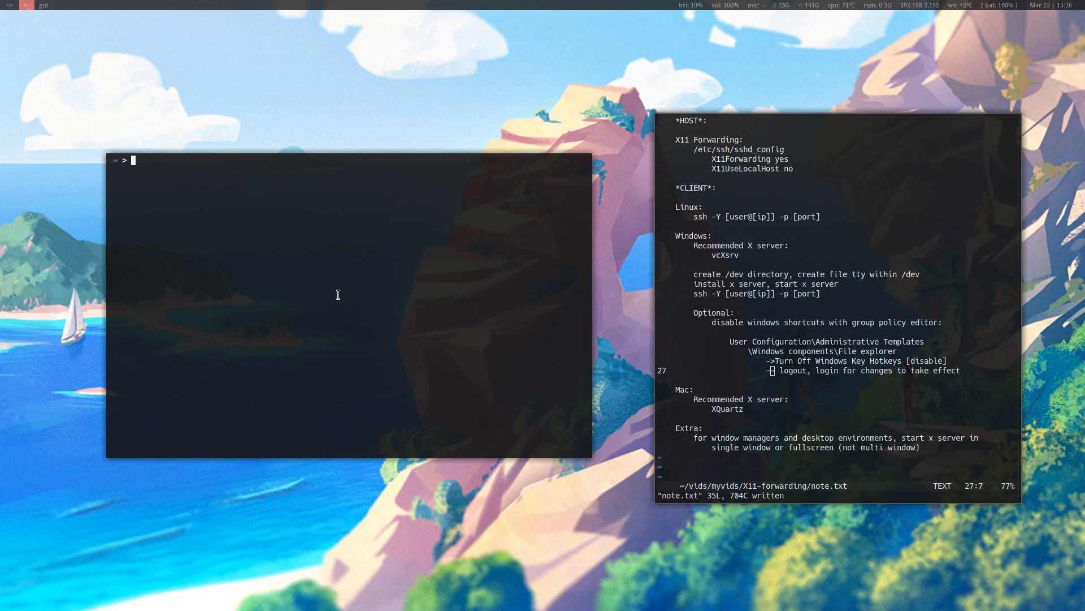
Step: Edit /etc/ssh/sshd_config with sudo vim to set X11Forwarding yes and X11UseLocalhost no
text(sudo)
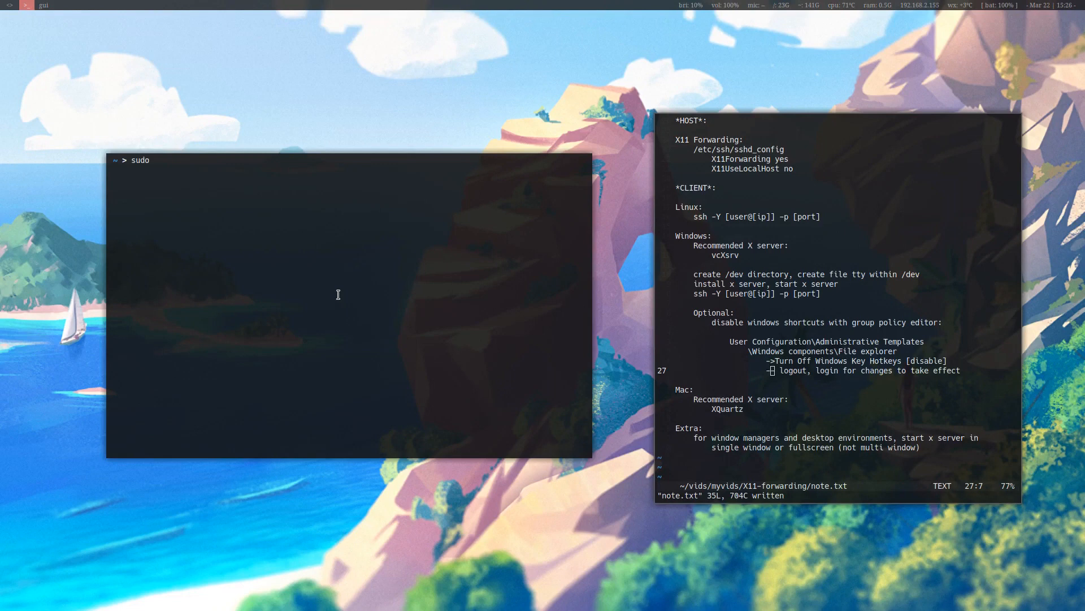
text(vim)
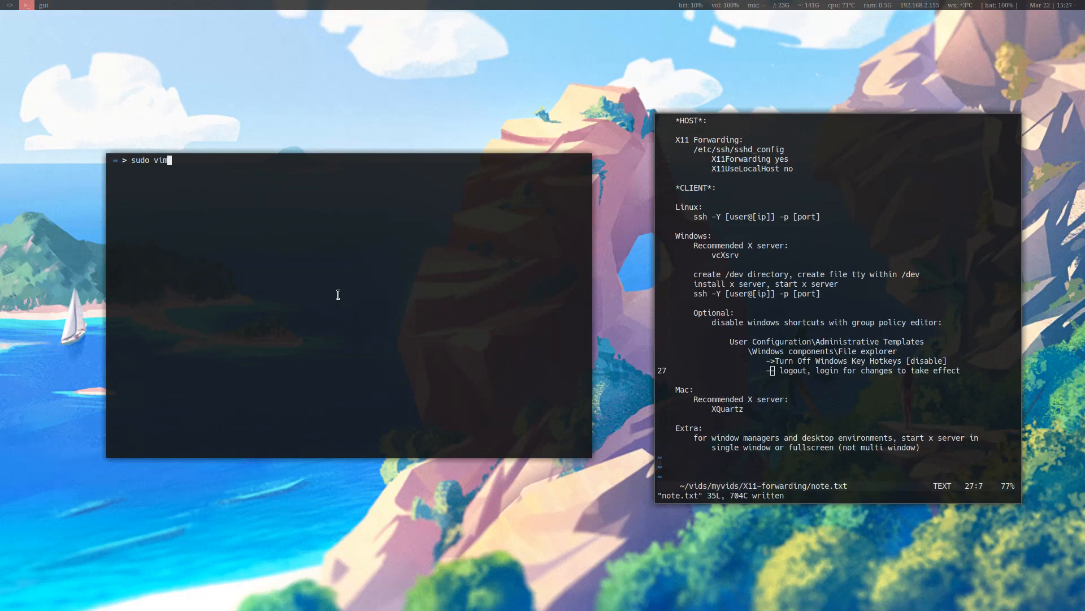
text(/etc/s)
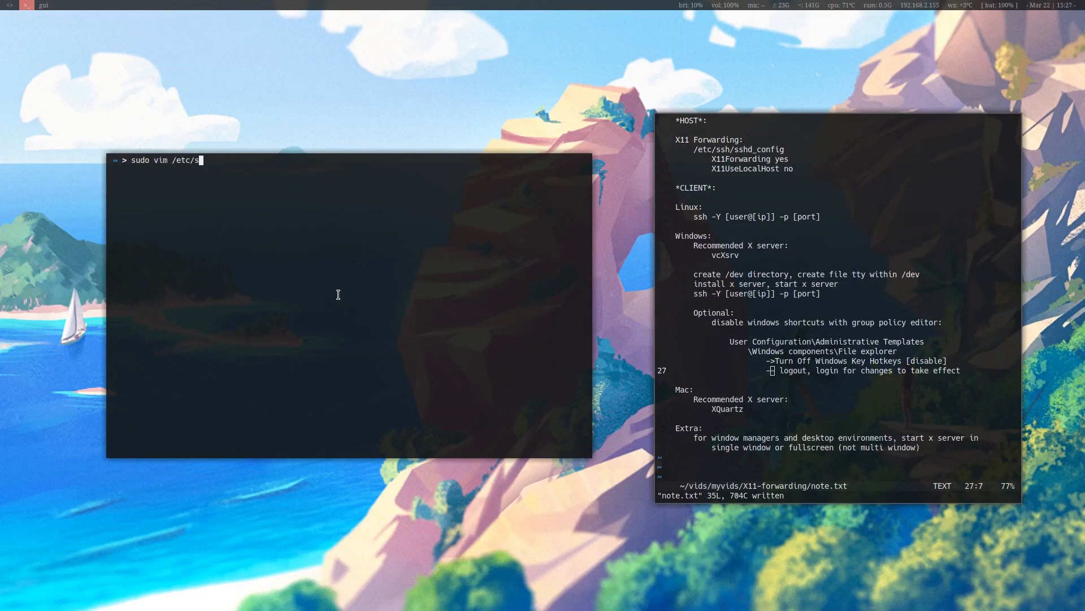
text(sh/ssh)
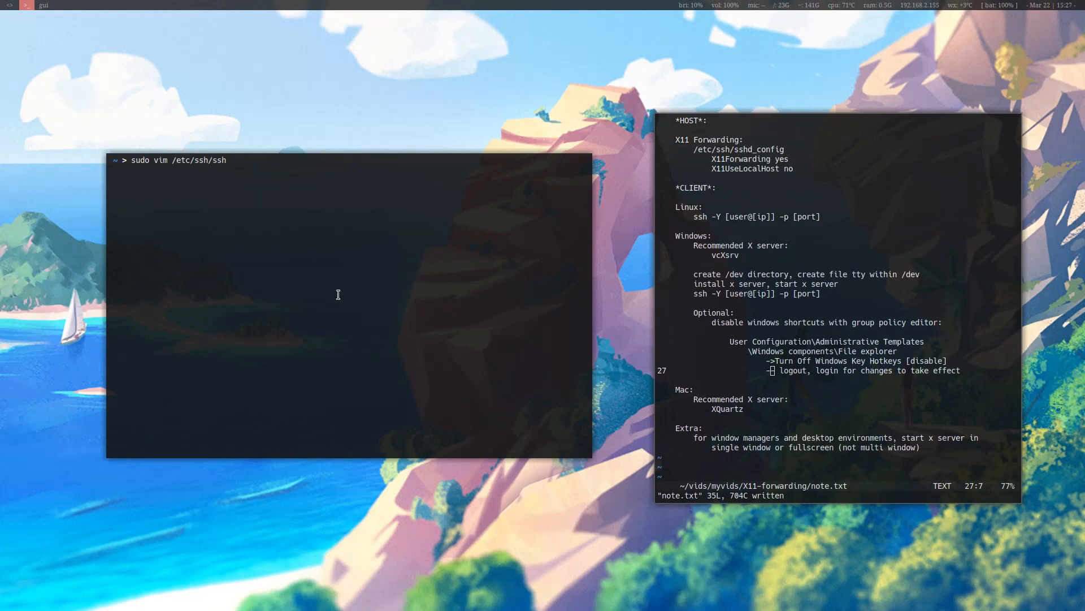
text(d_)
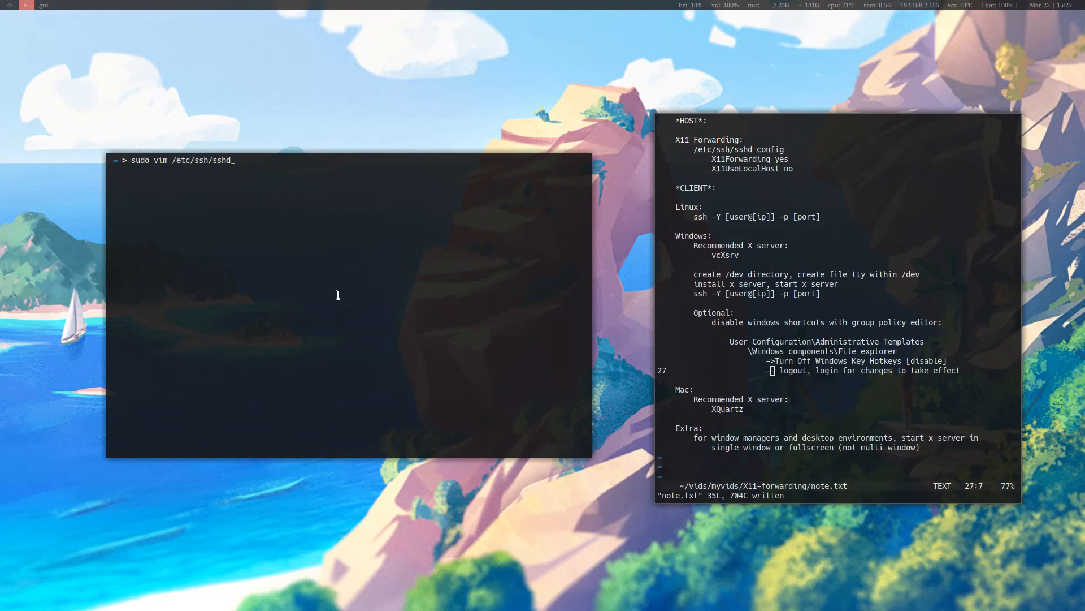
key(Return)
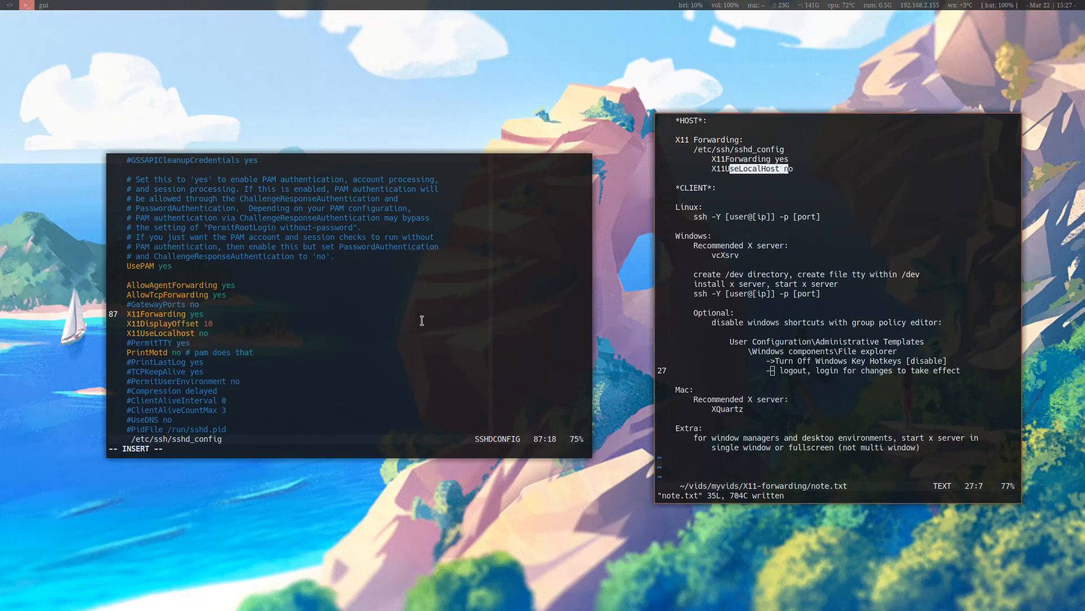
key(BackSpace)
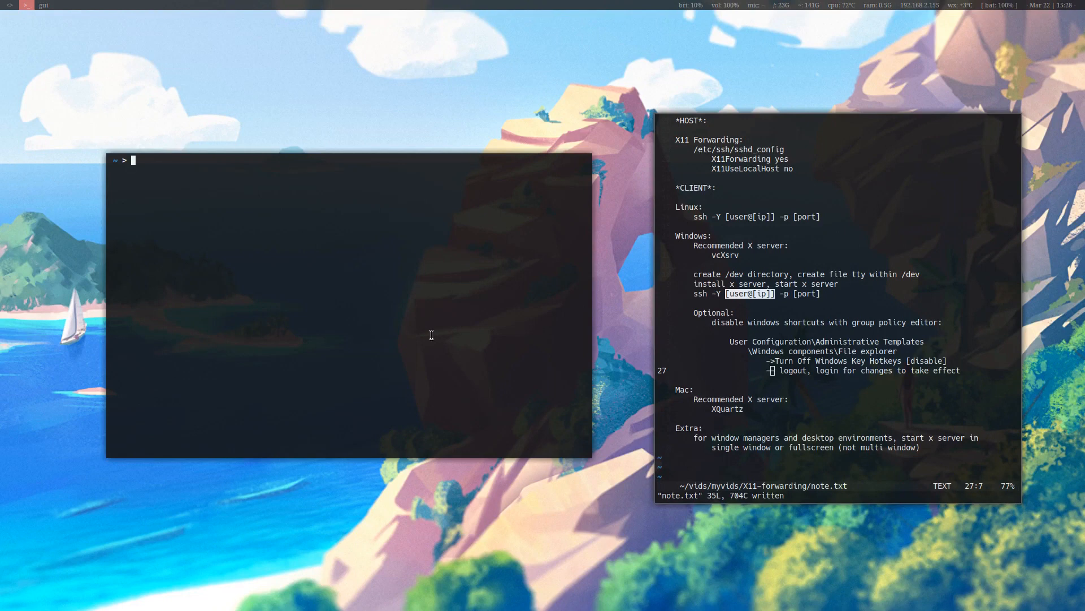
Step: Enter systemctl restart sshd to restart the SSH server
text(systemctl)
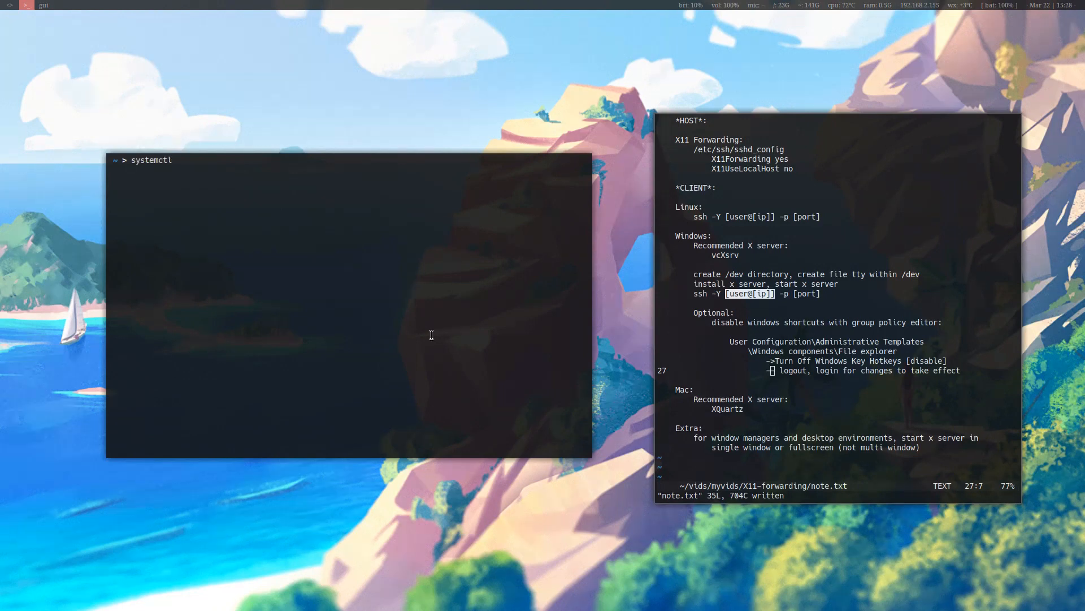
text(restart)
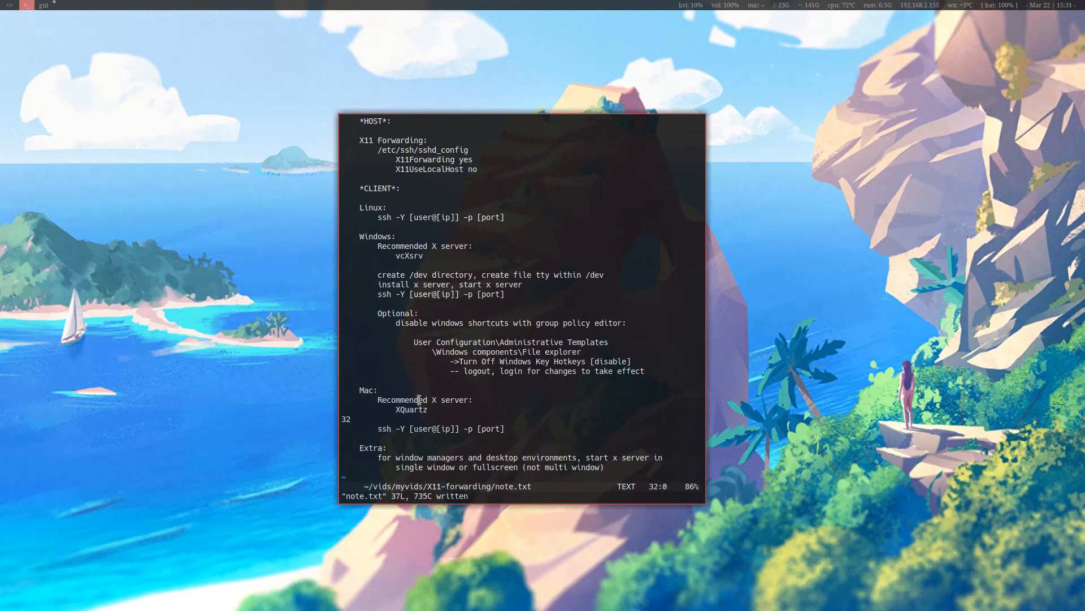
Step: Add 'ssh -Y [user@[ip]] -p [port]' below XQuartz in note.txt and save it
double_click(410, 409)
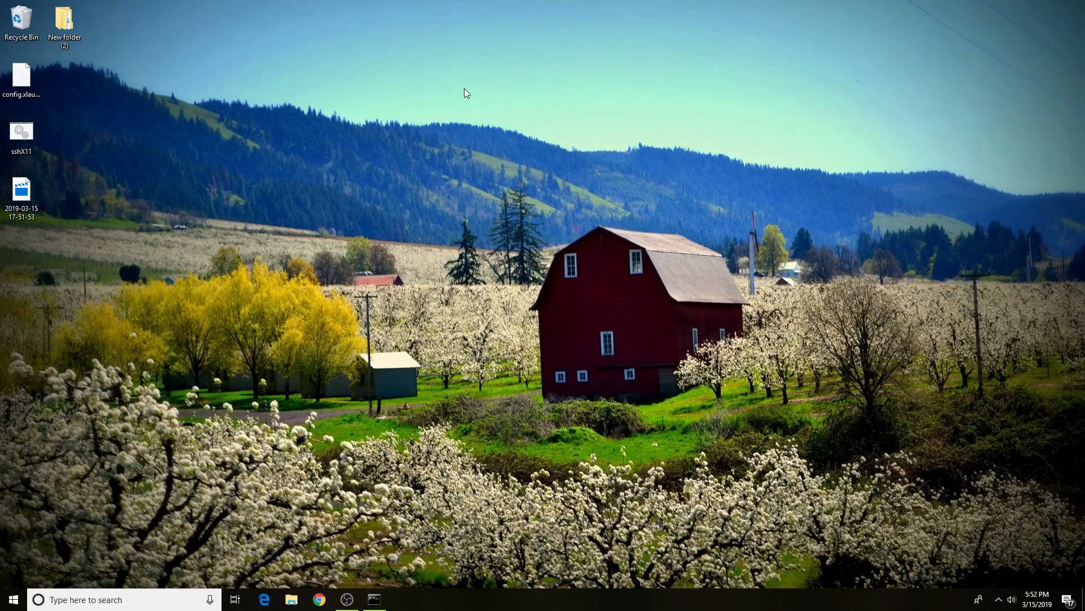
mouse_move(427, 89)
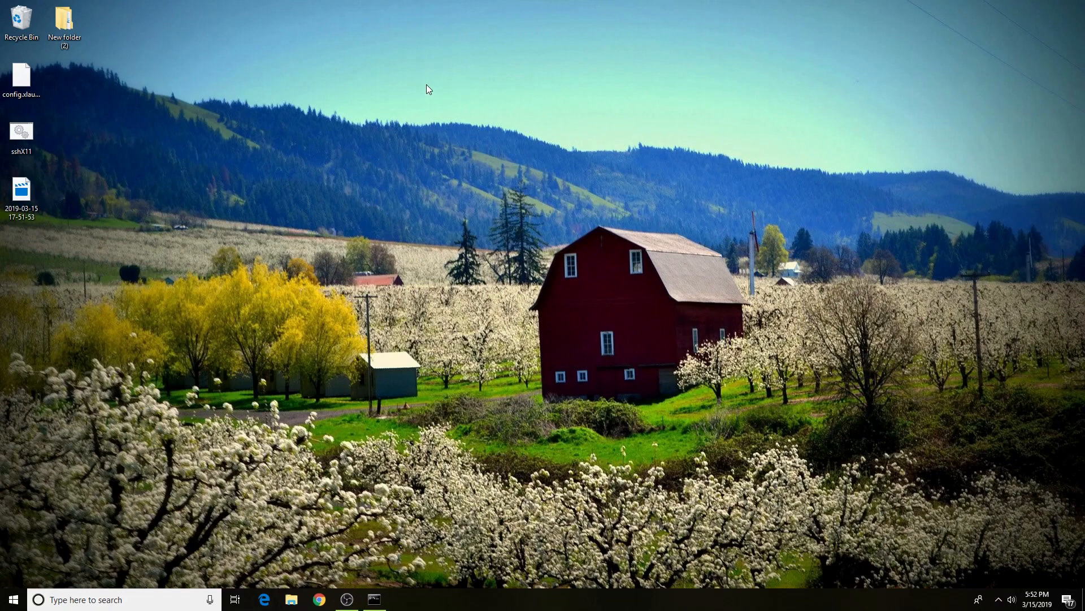
mouse_move(440, 154)
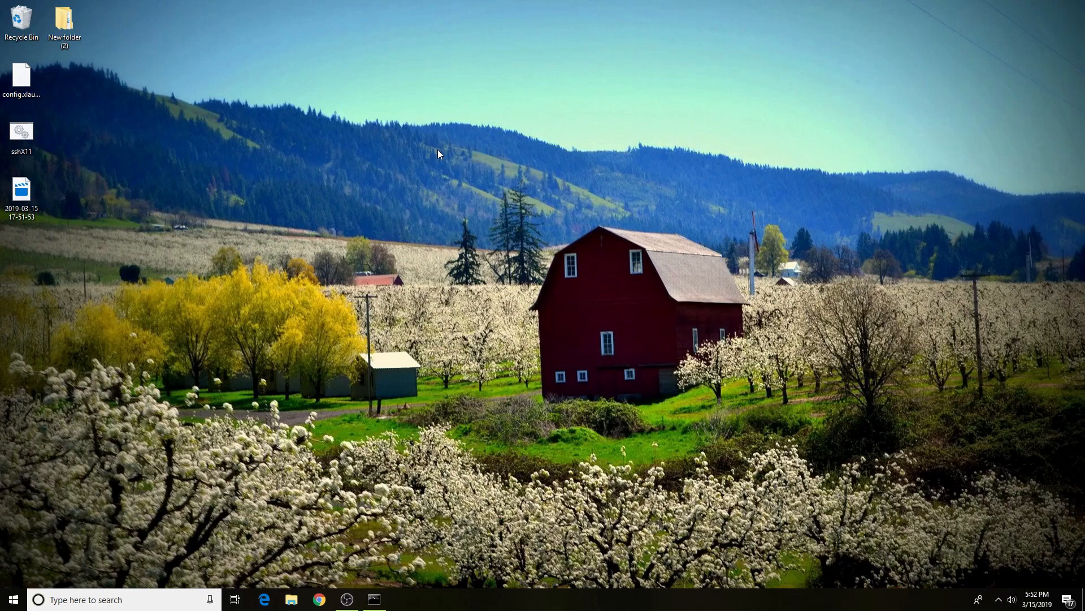
mouse_move(675, 151)
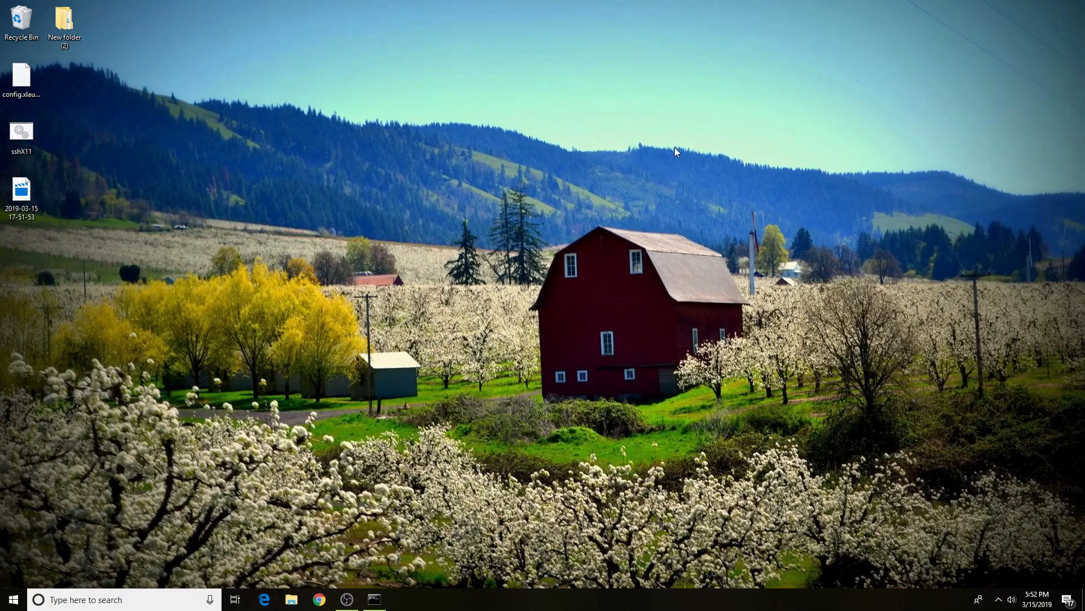
Step: Activate the taskbar search box on the Windows desktop
click(113, 600)
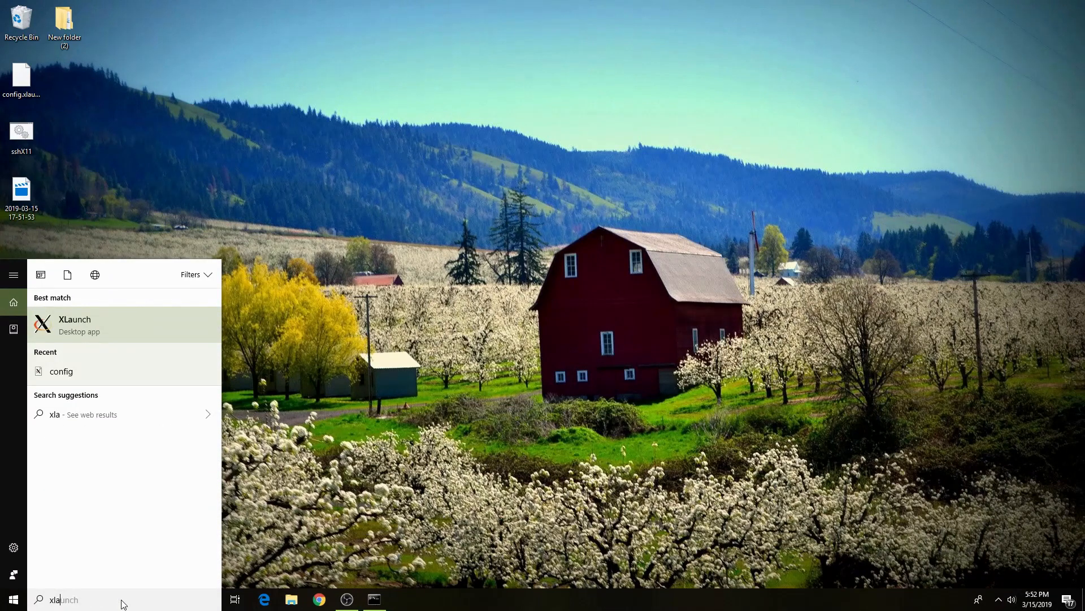
Step: Launch XLaunch, enter display number 0, and advance past the display settings
click(74, 324)
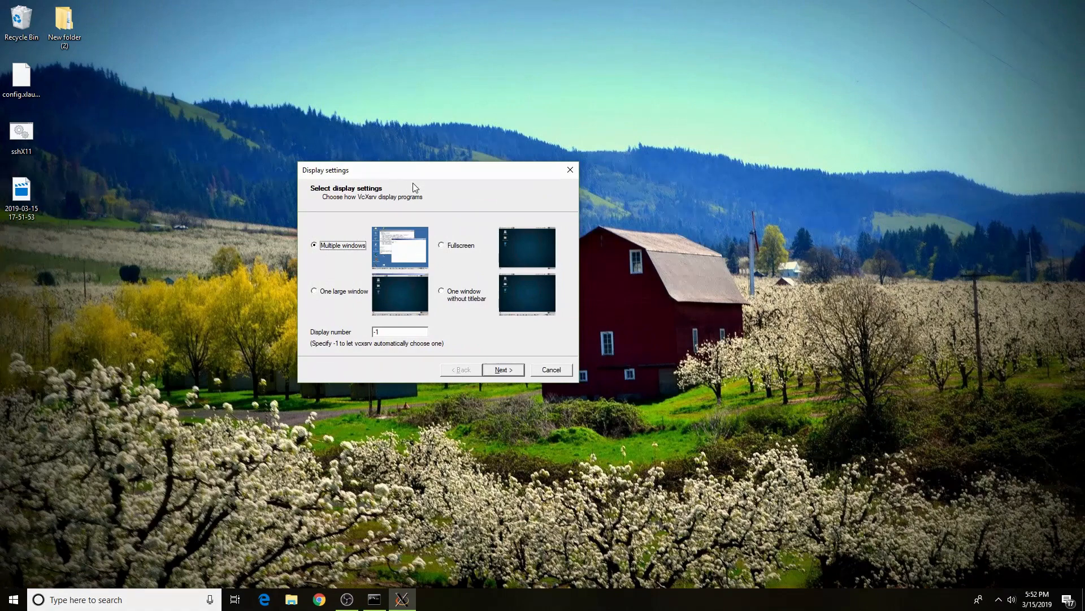
mouse_move(346, 258)
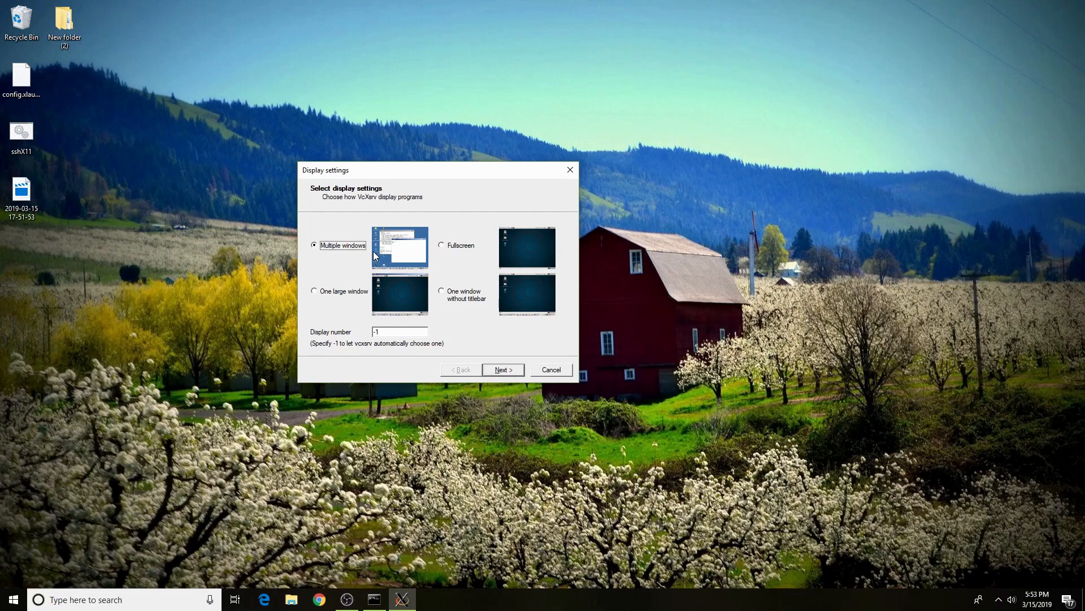
text(0)
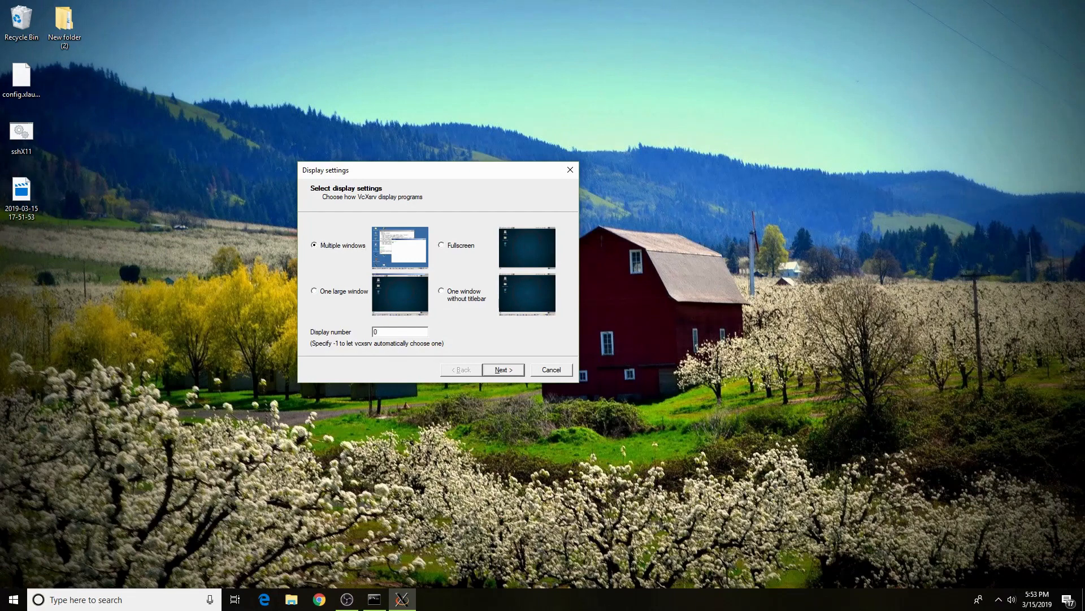
click(399, 331)
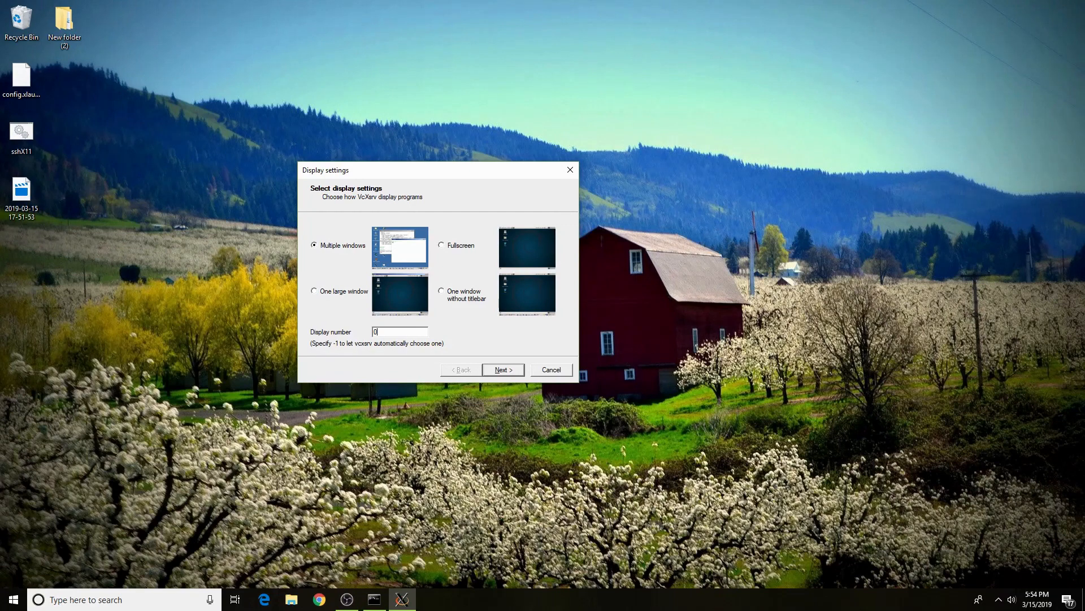
click(504, 369)
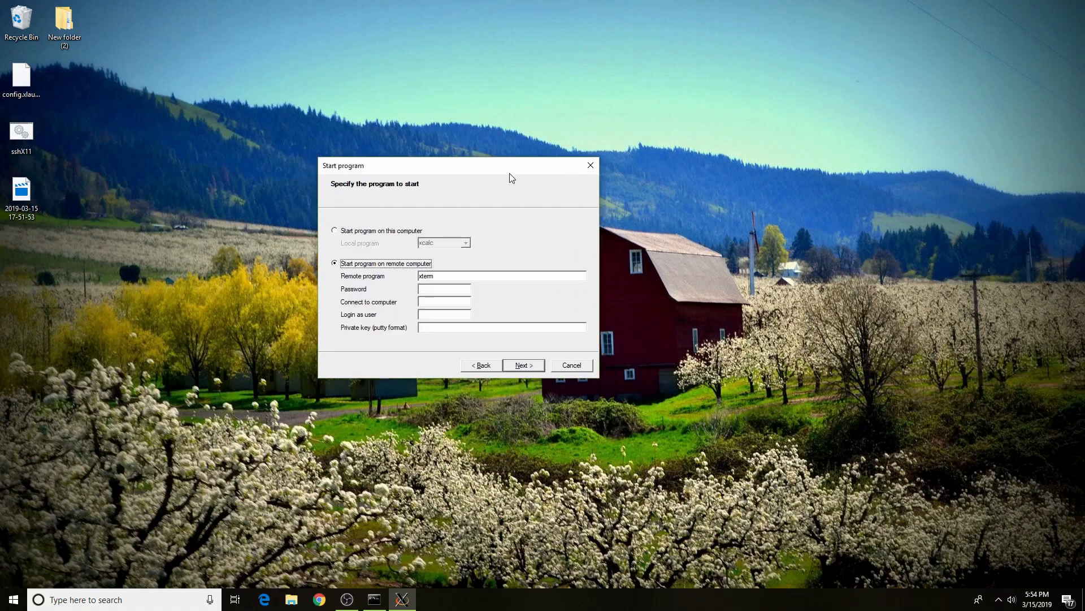
Step: Choose Start no client and keep Clipboard and Native OpenGL enabled
click(500, 327)
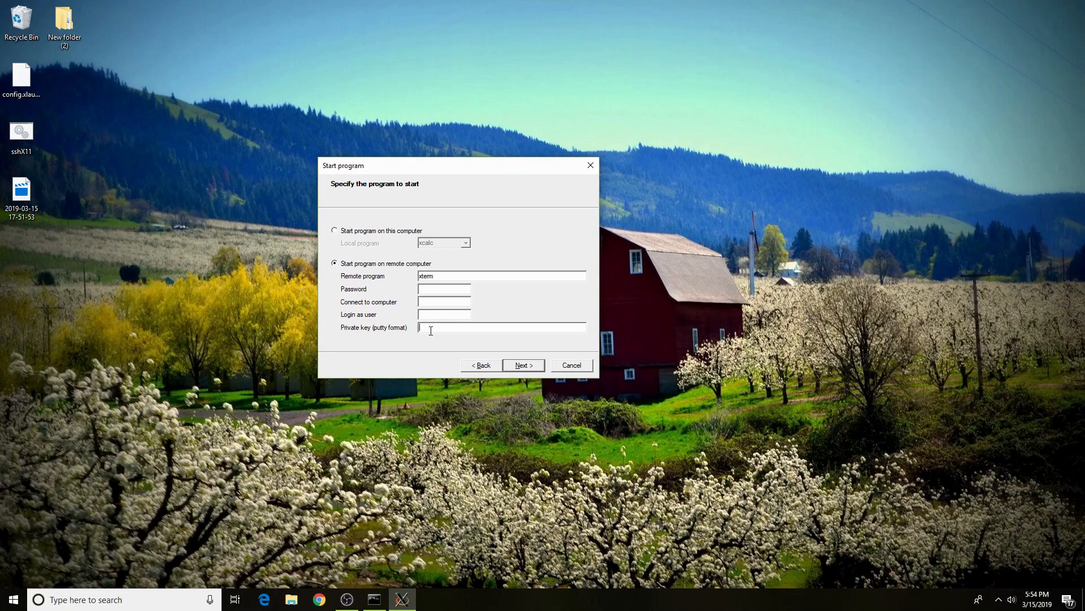
double_click(425, 275)
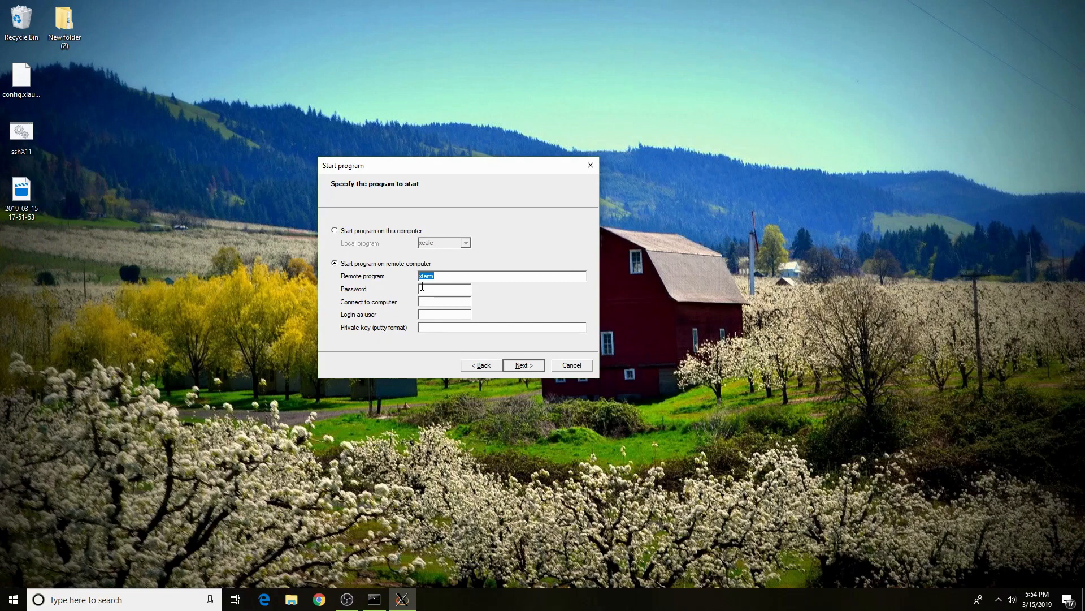
click(480, 364)
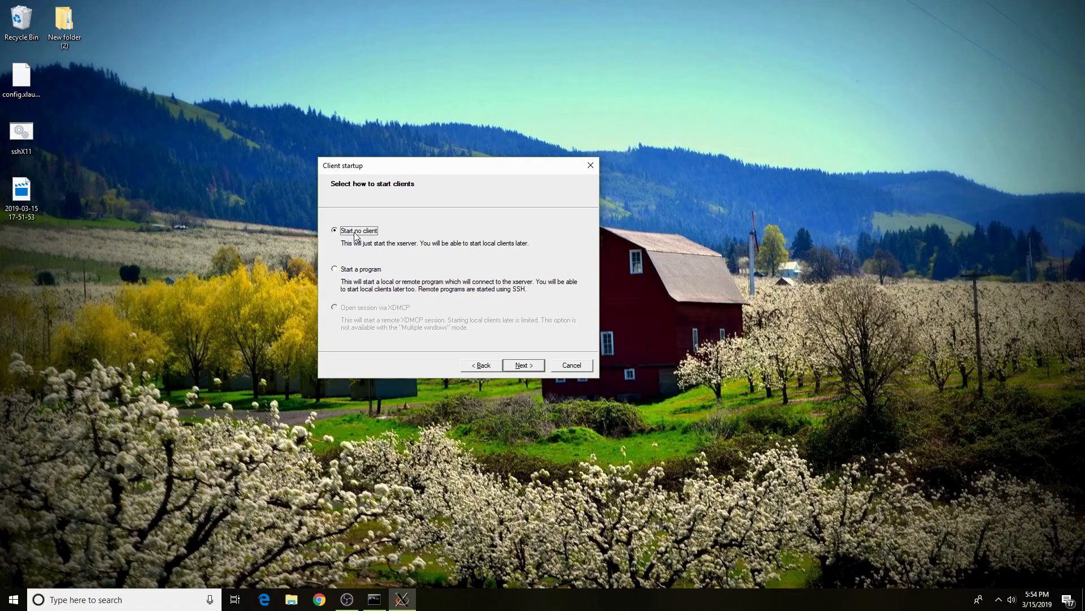
click(523, 365)
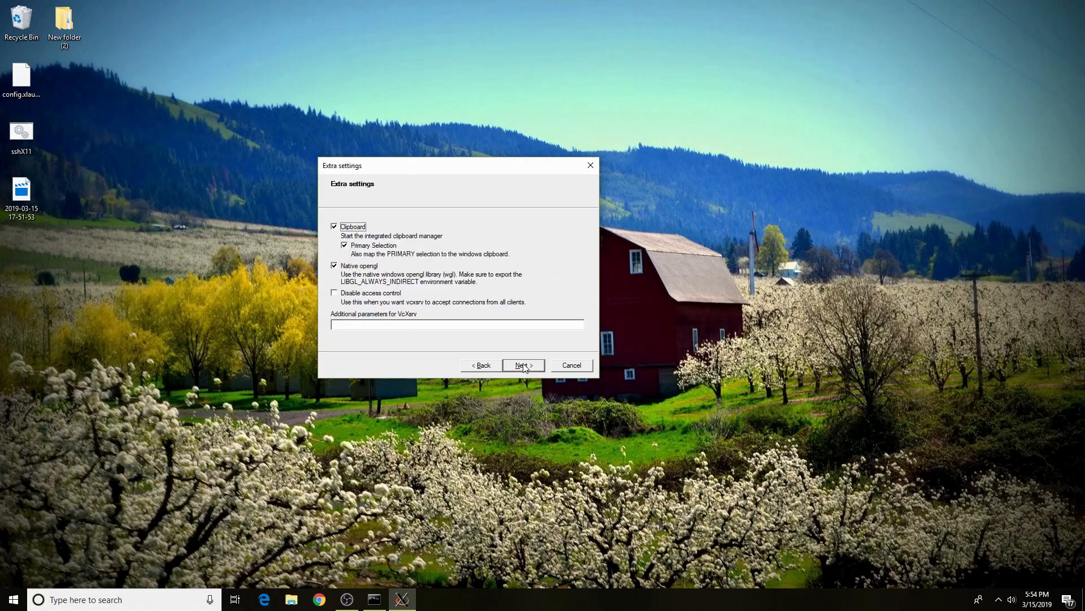
mouse_move(345, 230)
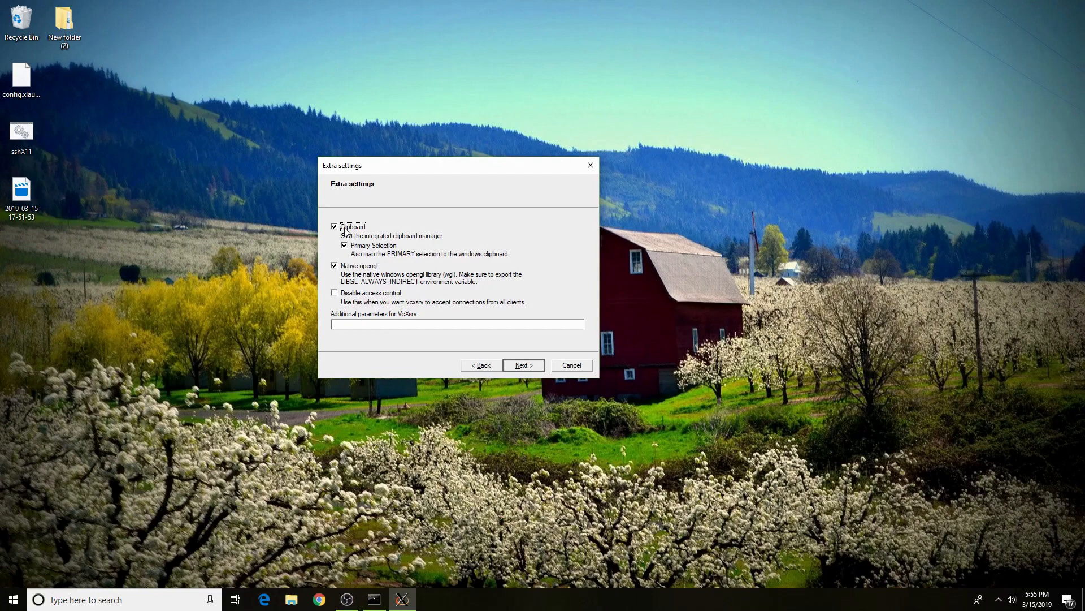
mouse_move(515, 365)
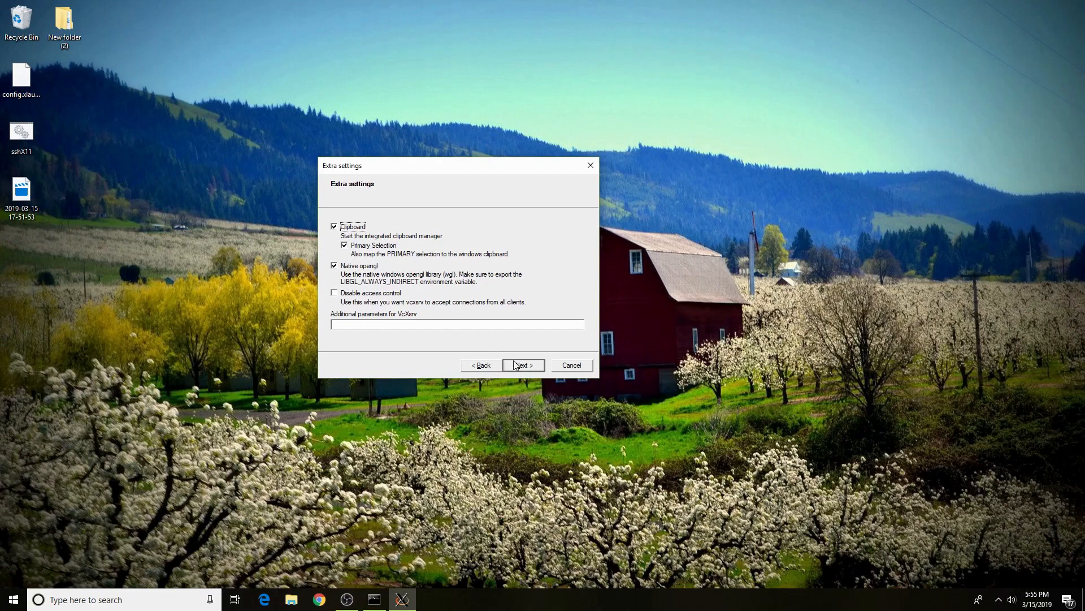
click(522, 365)
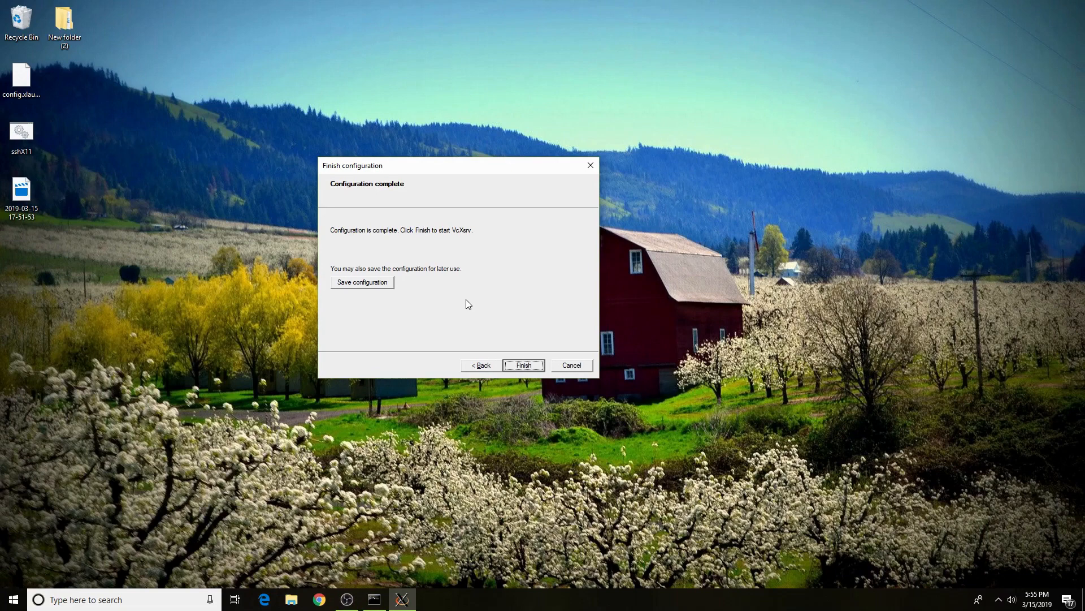
Step: Finish the XLaunch wizard and confirm VcXsrv's icon among hidden tray apps
click(524, 365)
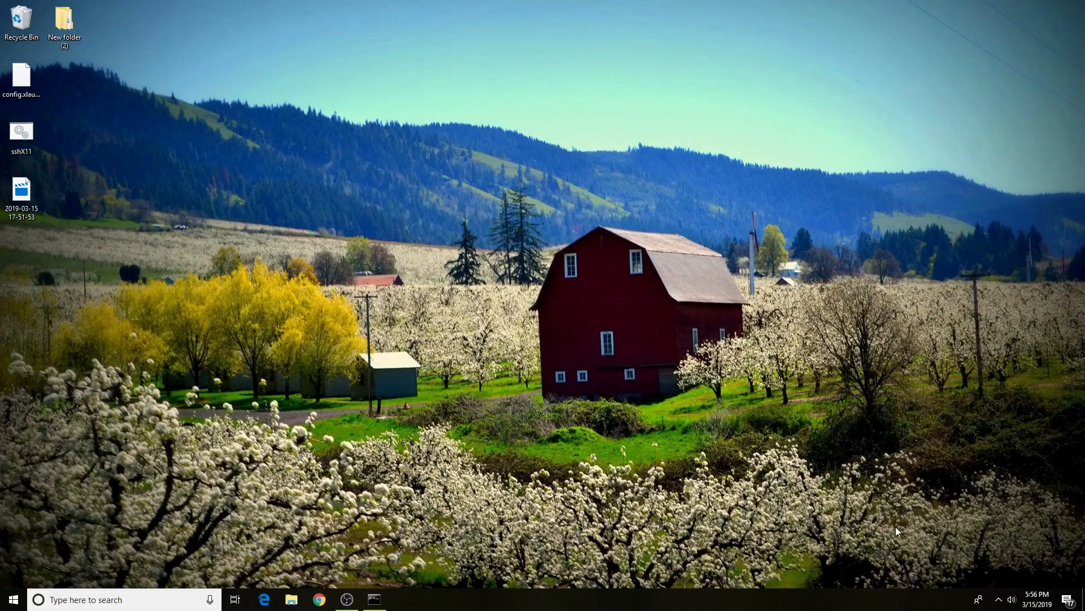
click(1000, 598)
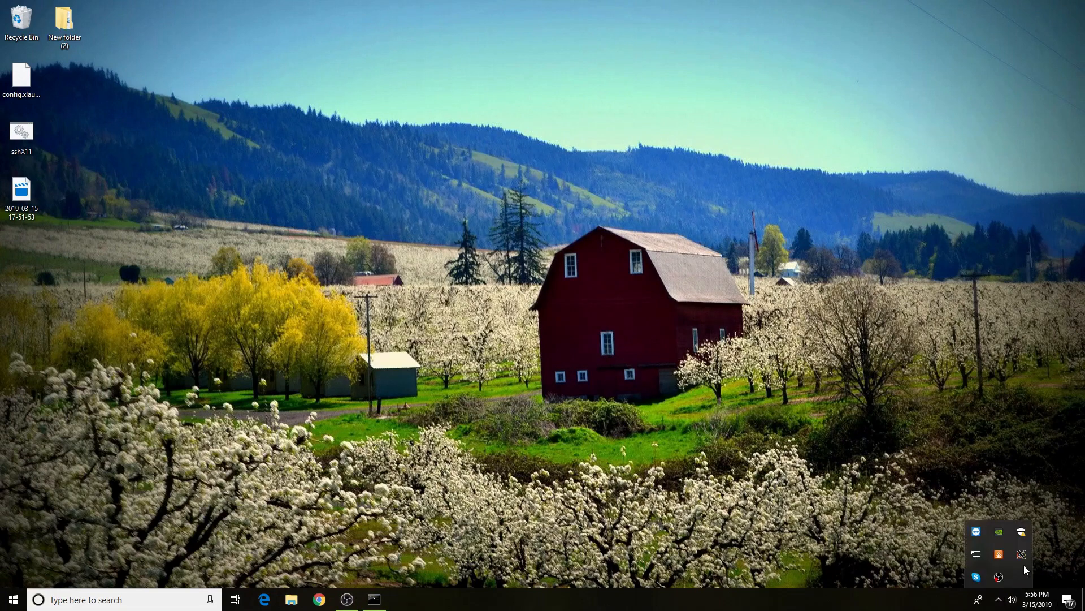
mouse_move(1021, 561)
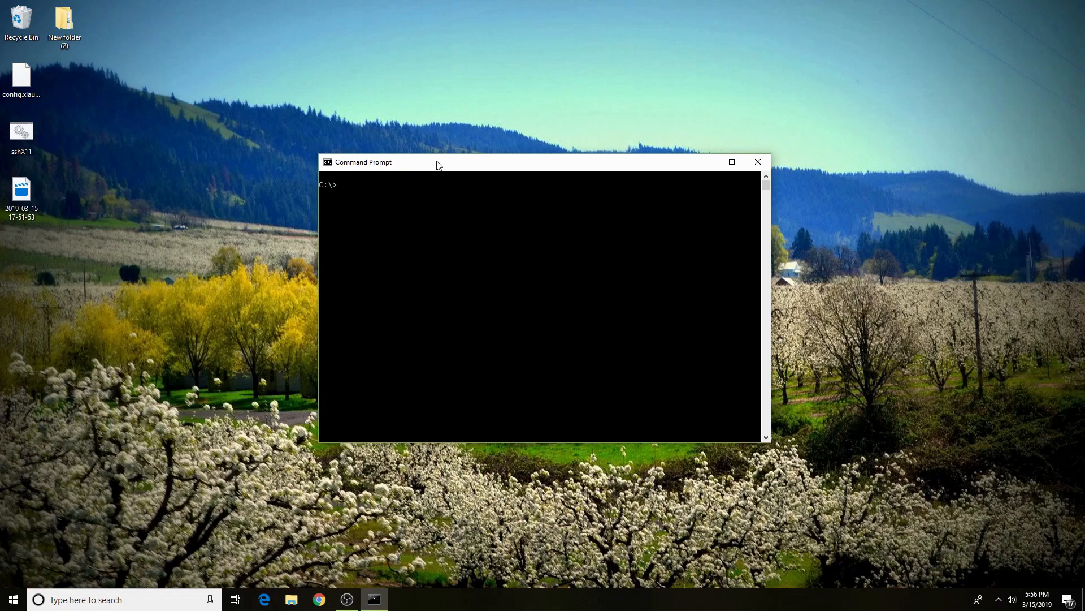
Step: Create folder C:\dev and an empty tty file in it with type nul > tty
text(cd /)
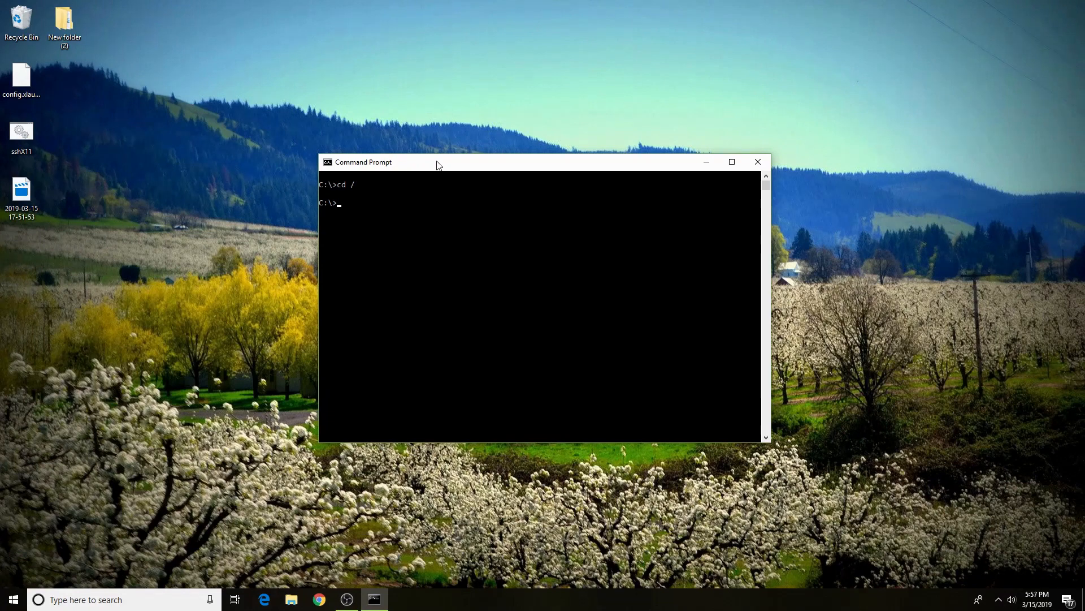
text(mkdir de)
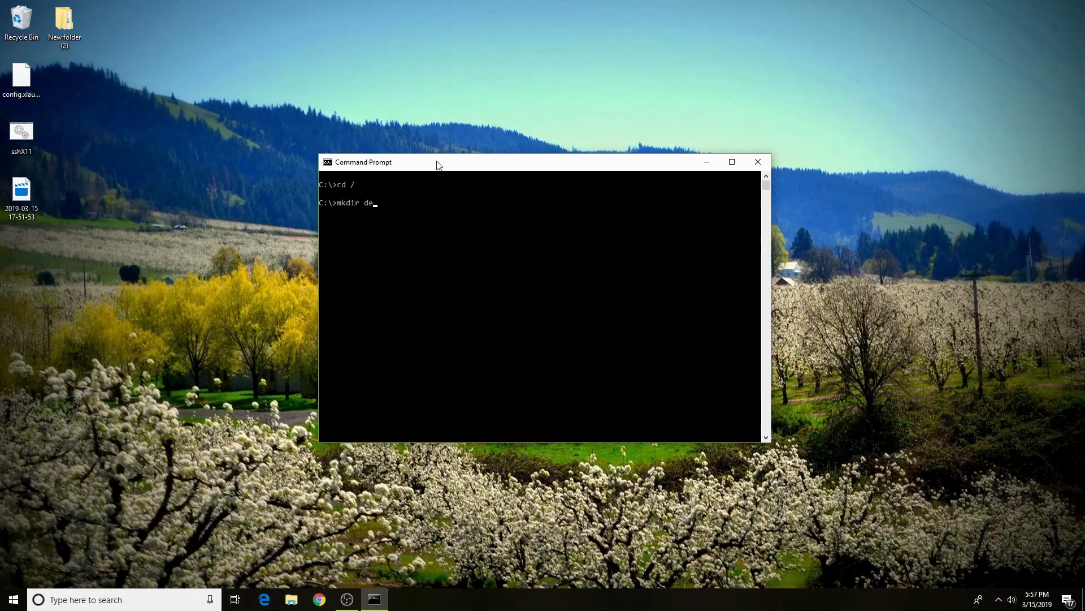
text(v)
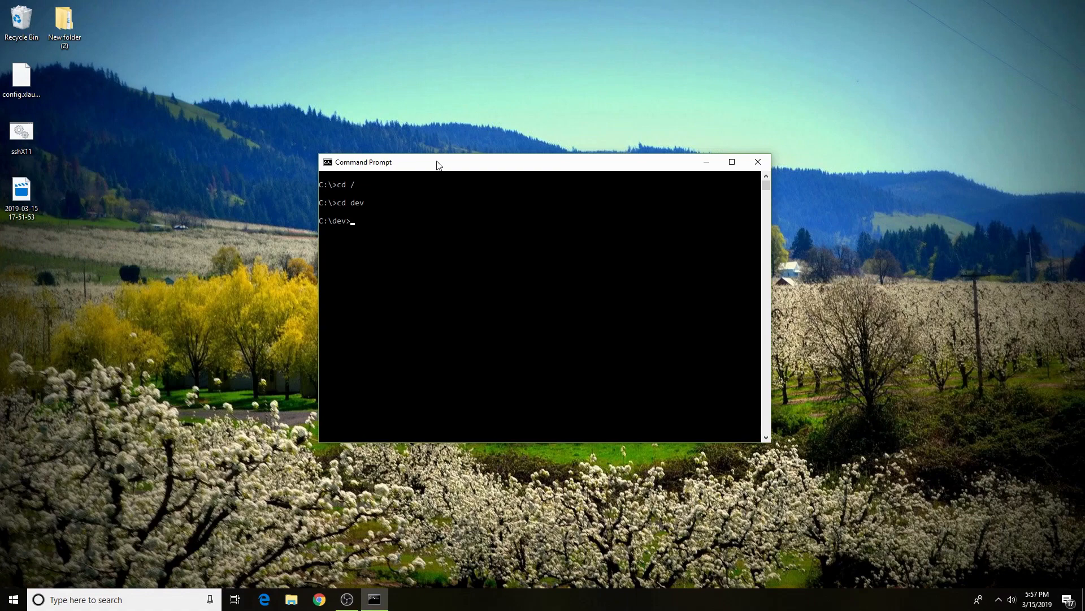
text(dir)
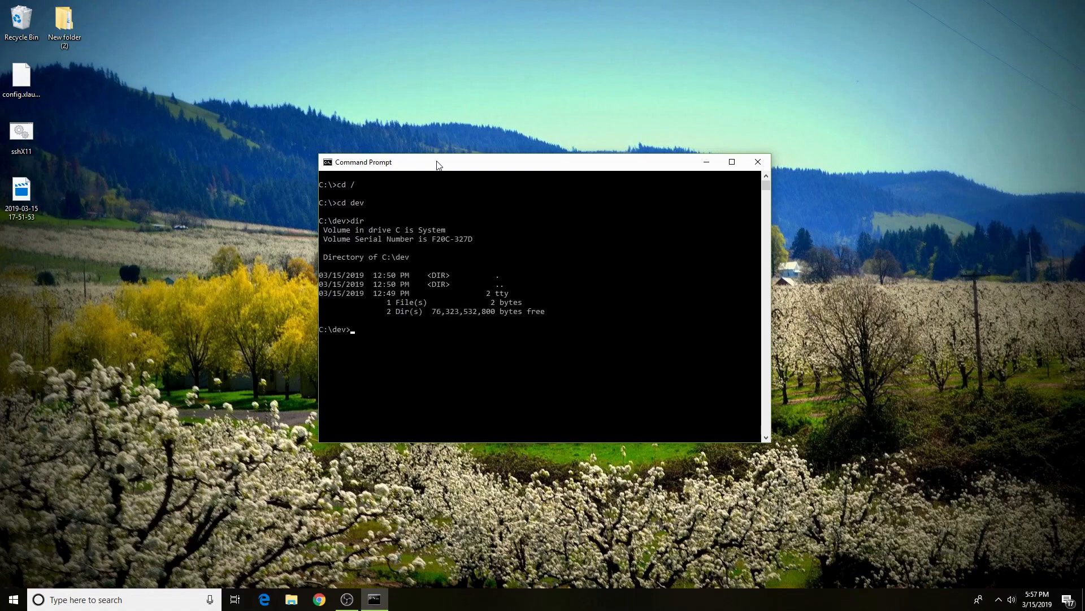
double_click(499, 293)
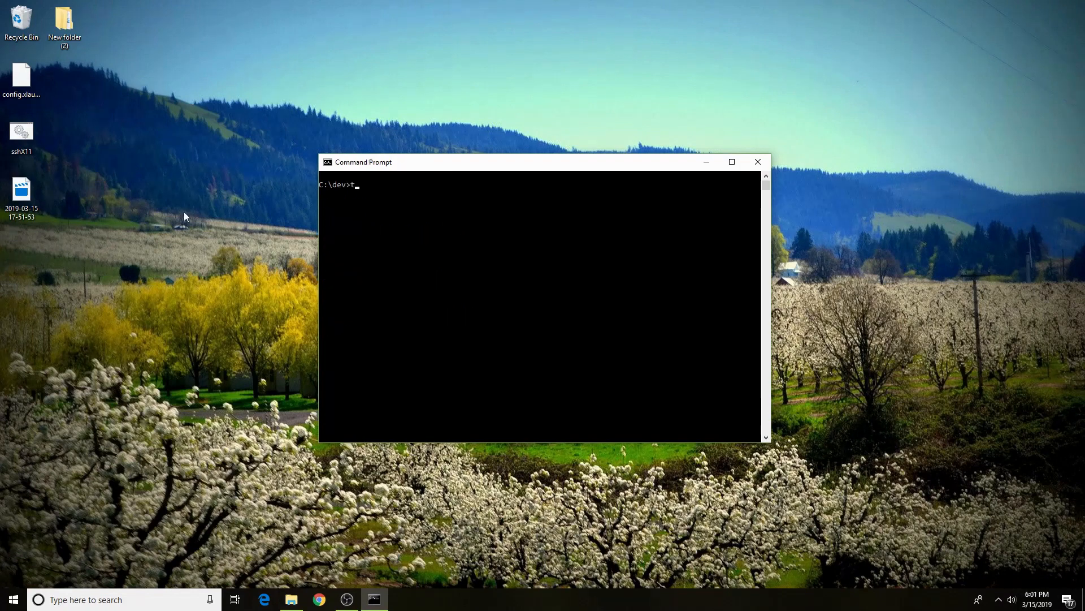
text(ype nul)
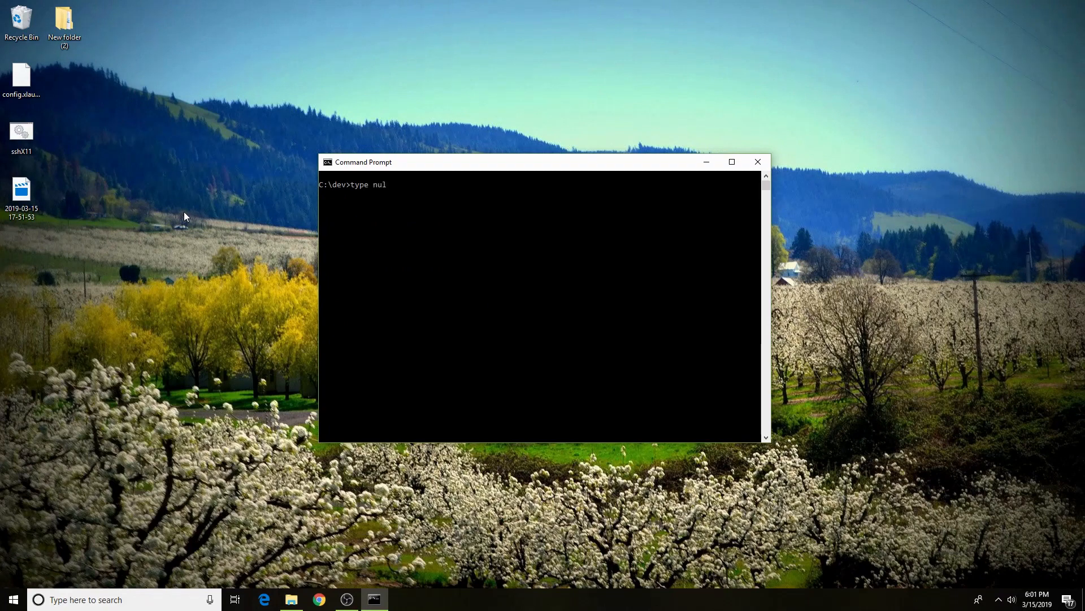
text(>)
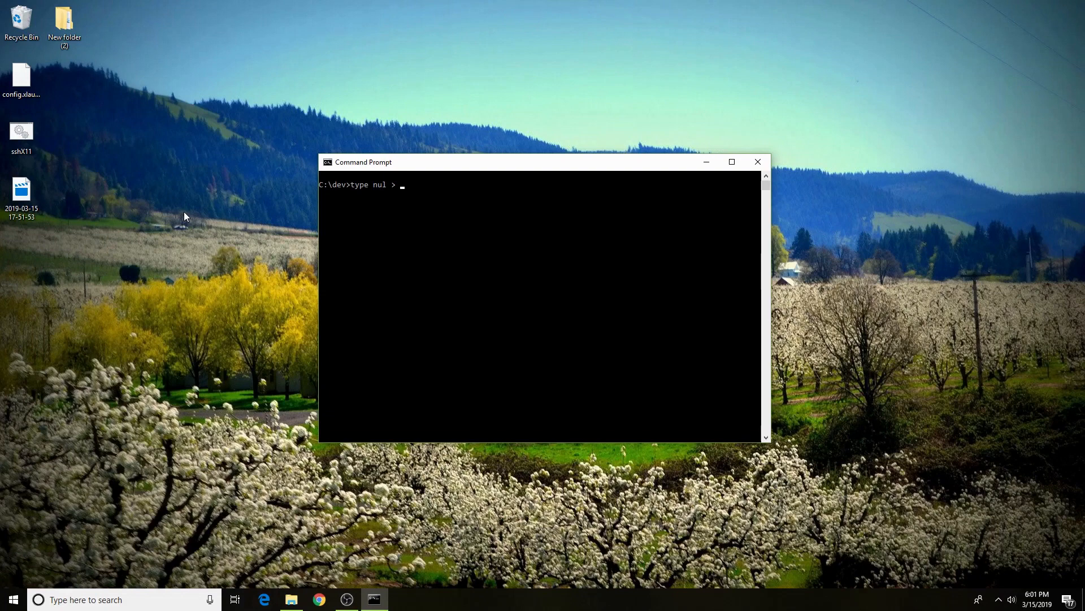
text(tty)
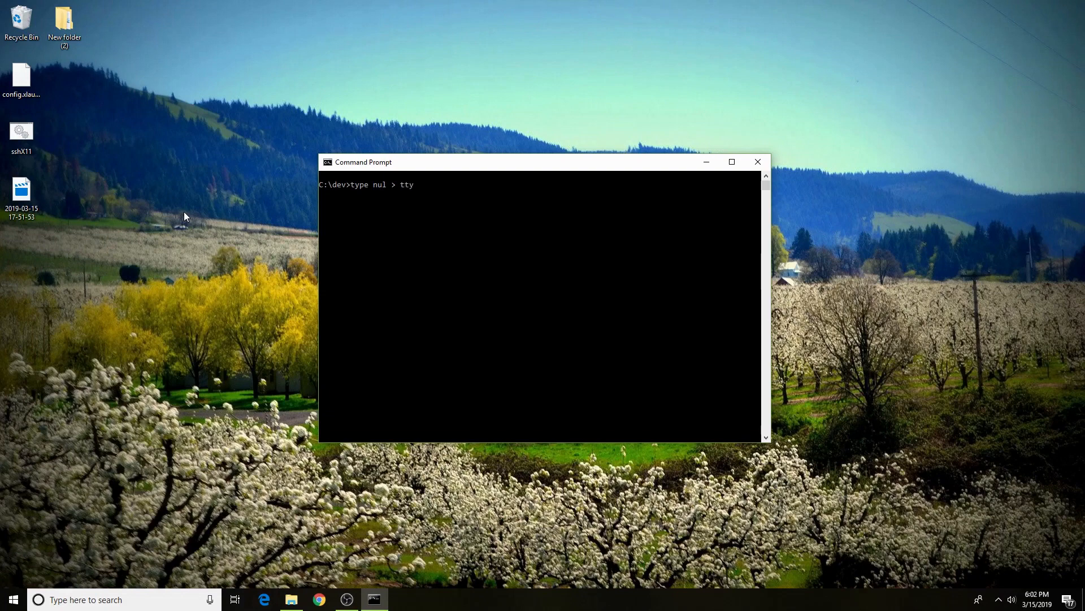
key(Enter)
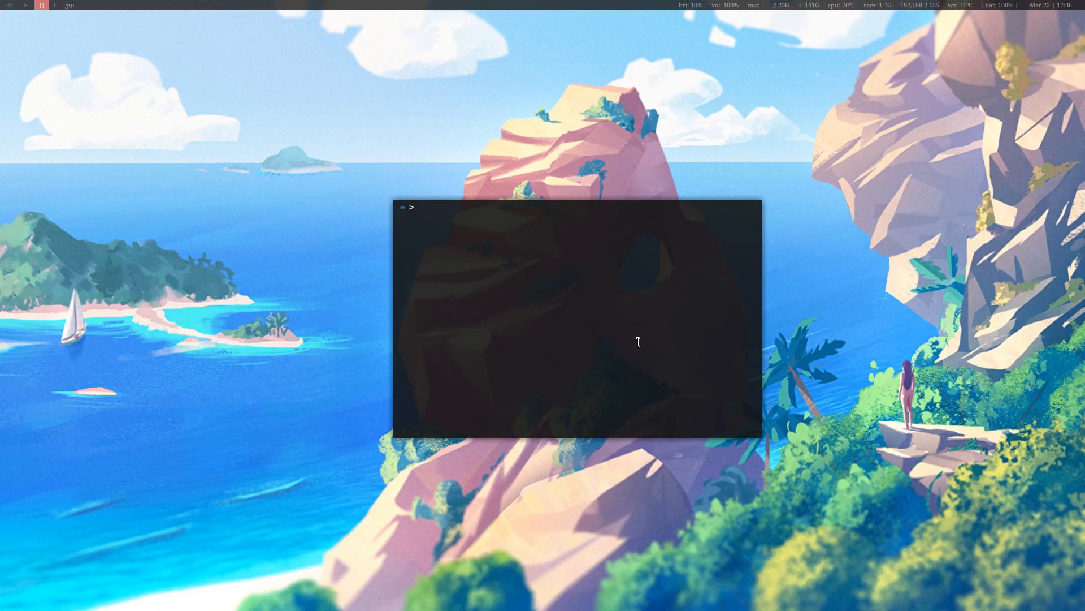
Step: Type set DISPLAY=localhost:0.0 at the prompt
text(set DISPL)
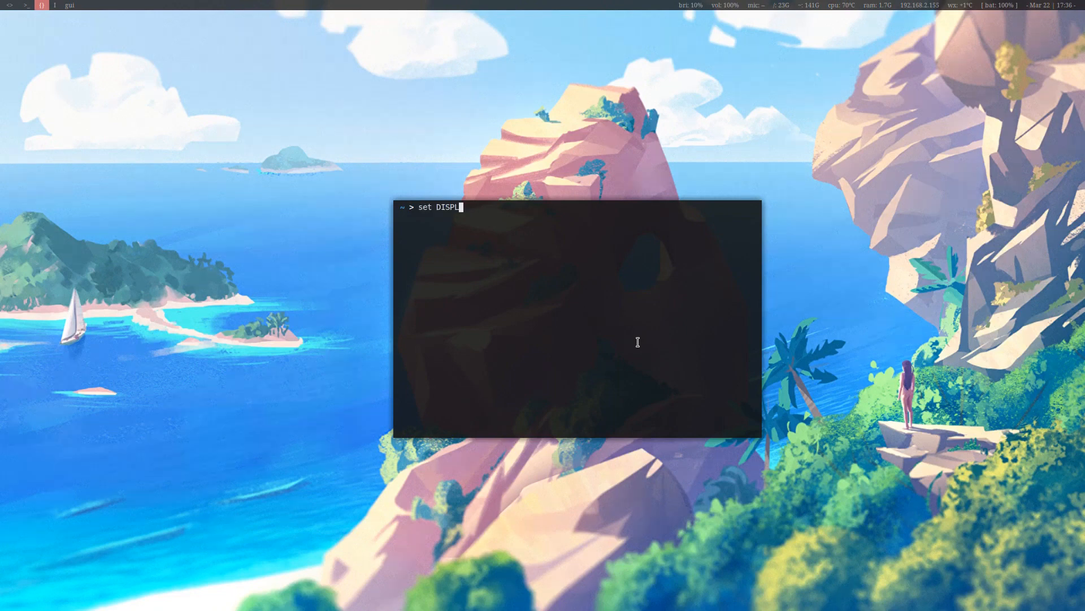
text(AY=)
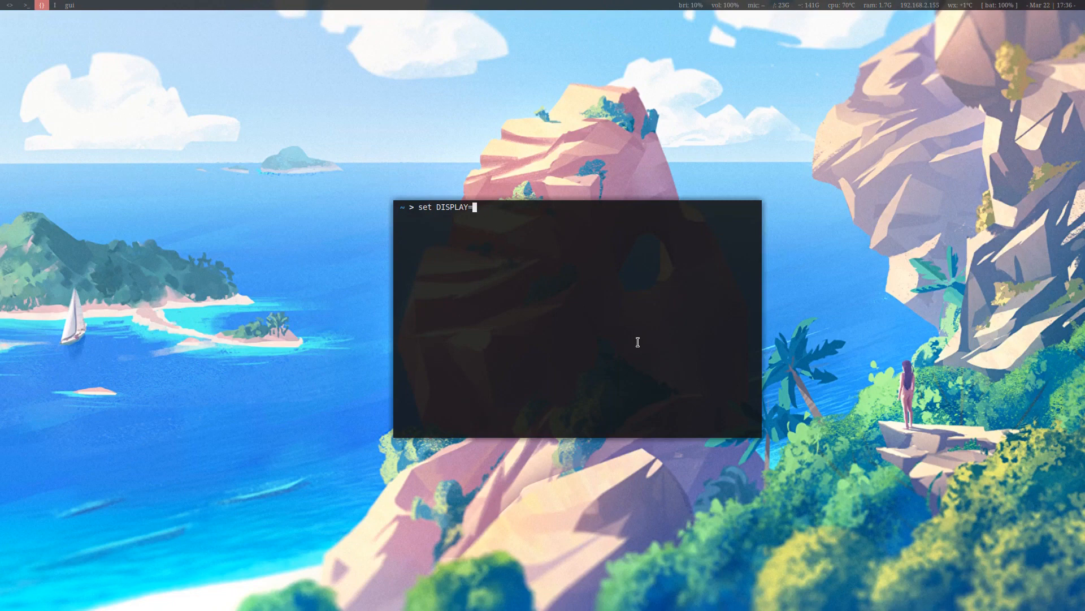
text(loc)
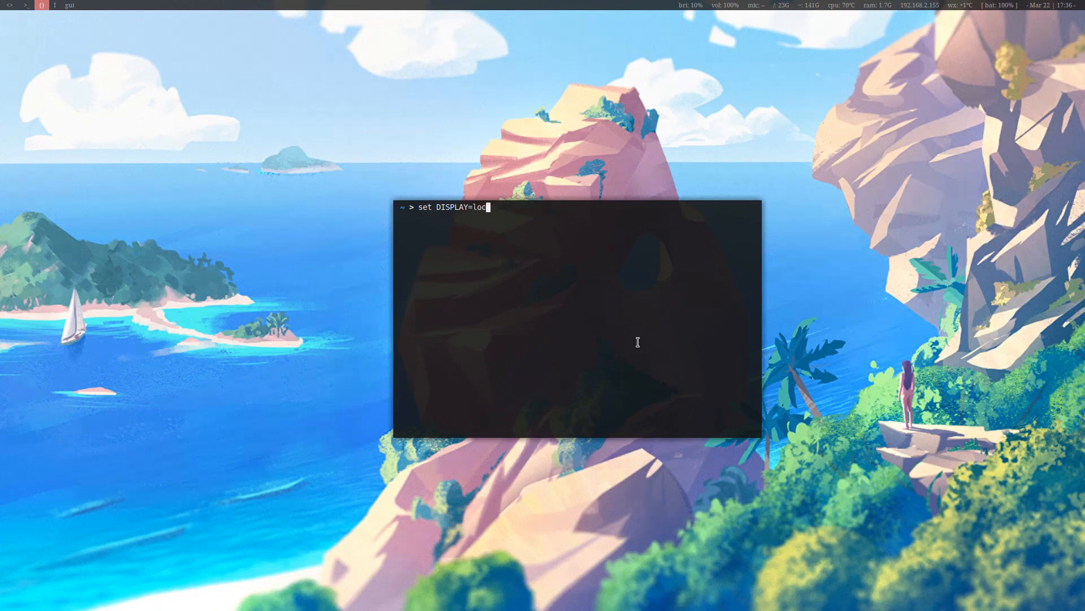
text(alhost:)
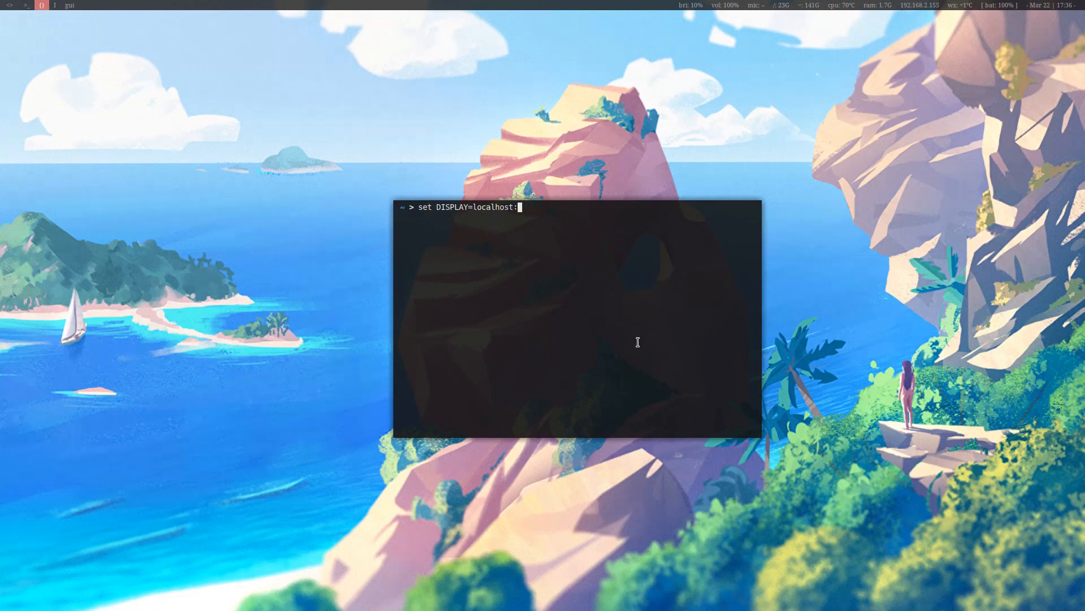
text(0.0)
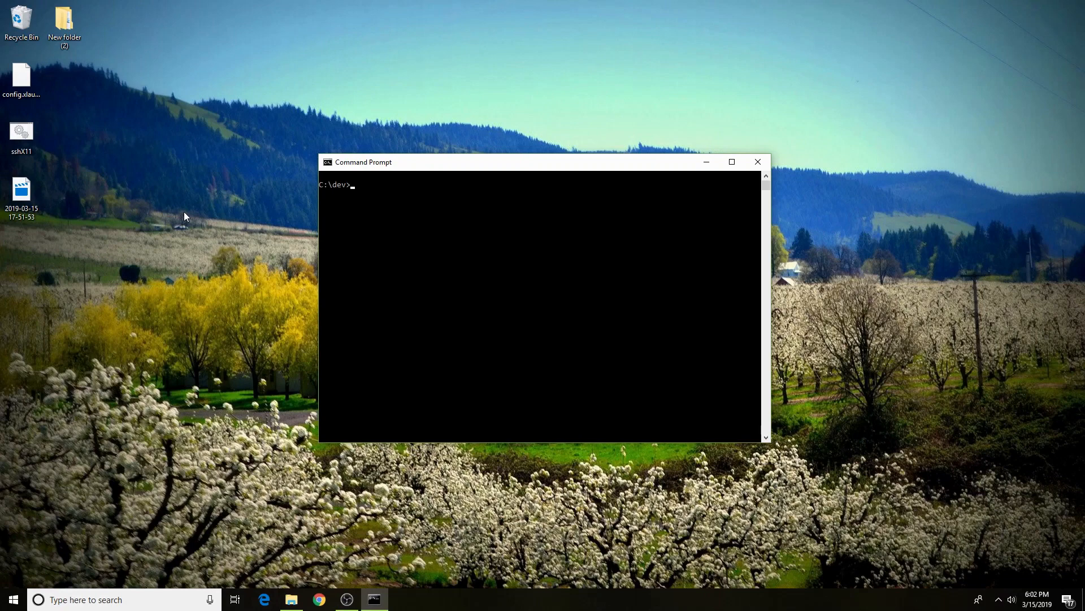
text(ssh)
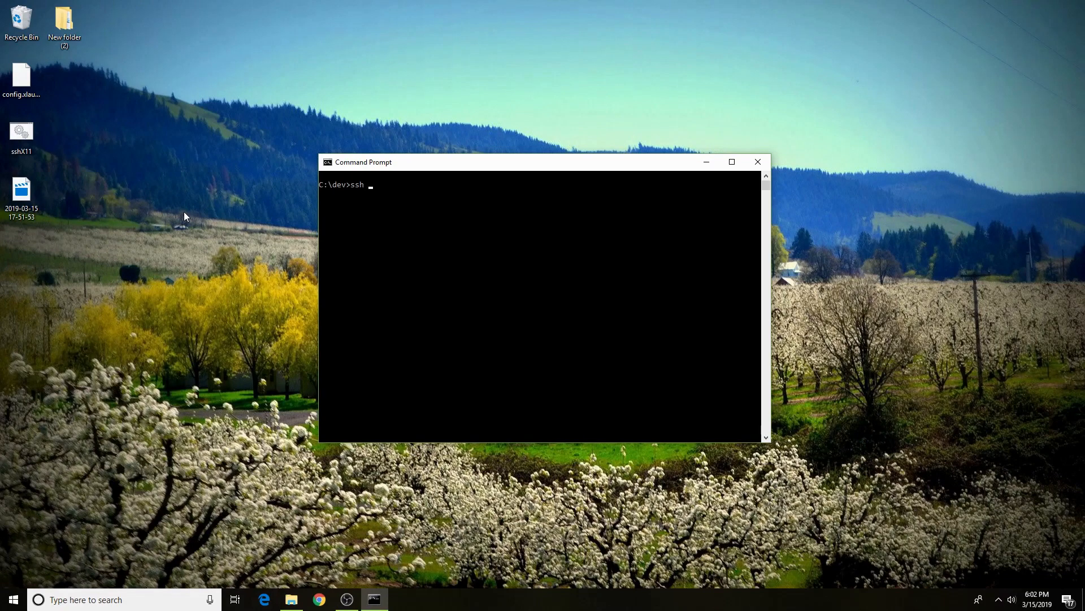
text(-Y)
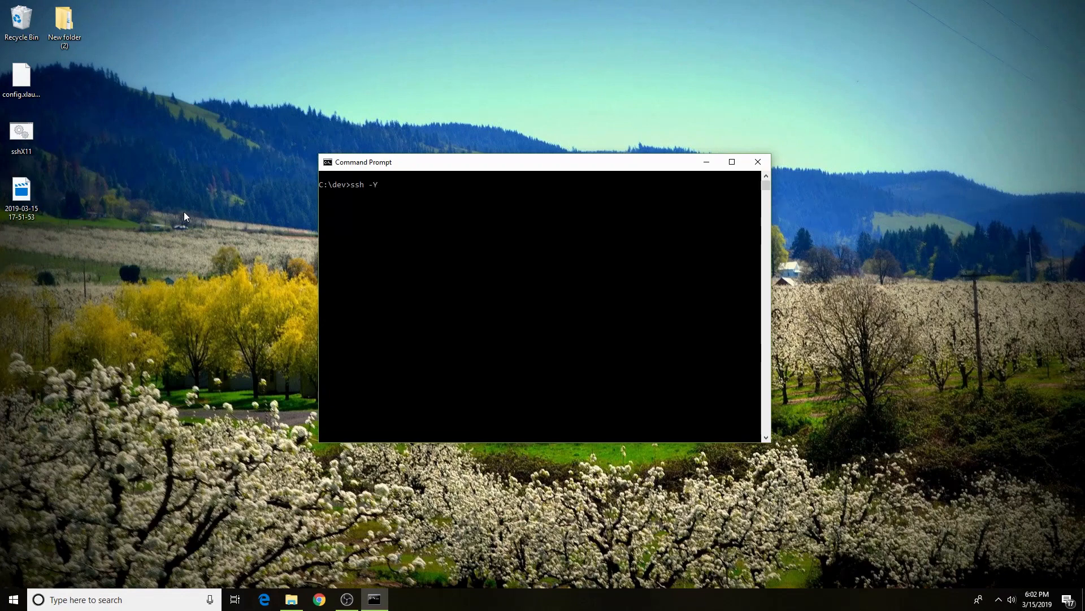
text(knary)
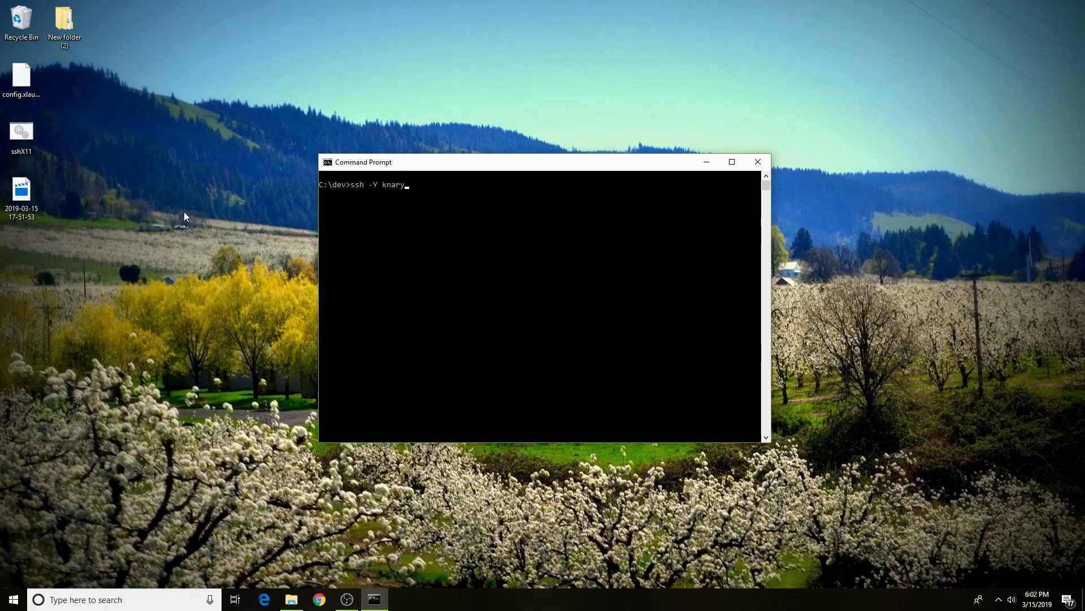
text(@)
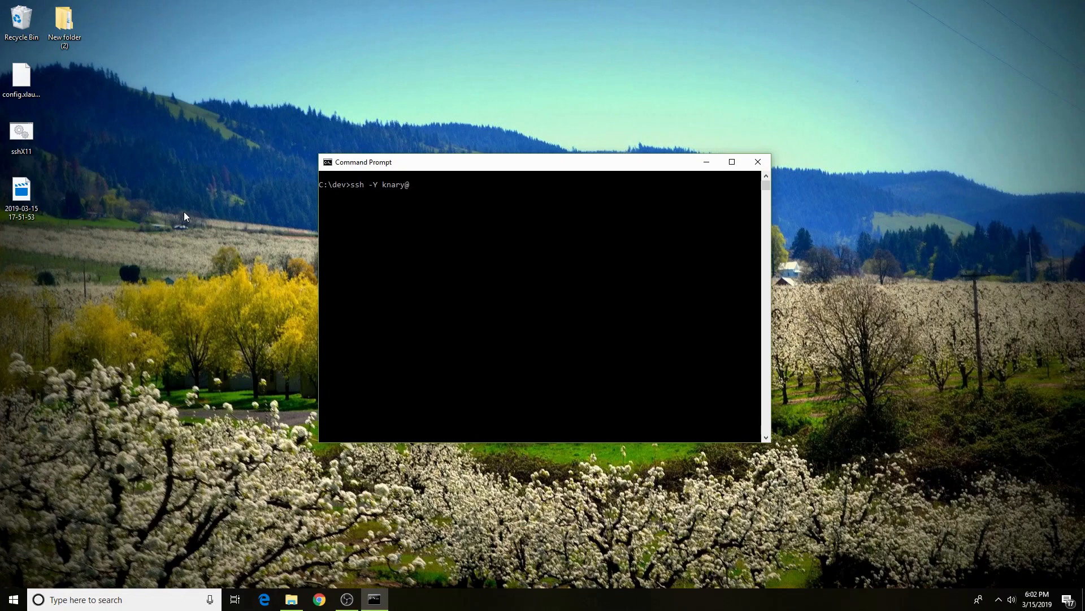
text(192.1)
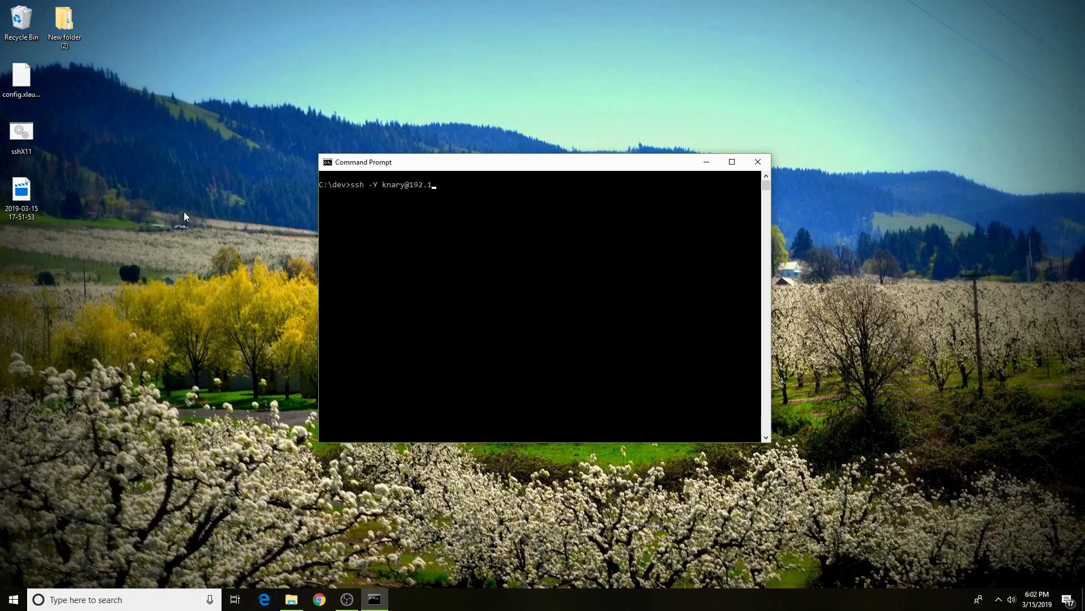
text(68.2.)
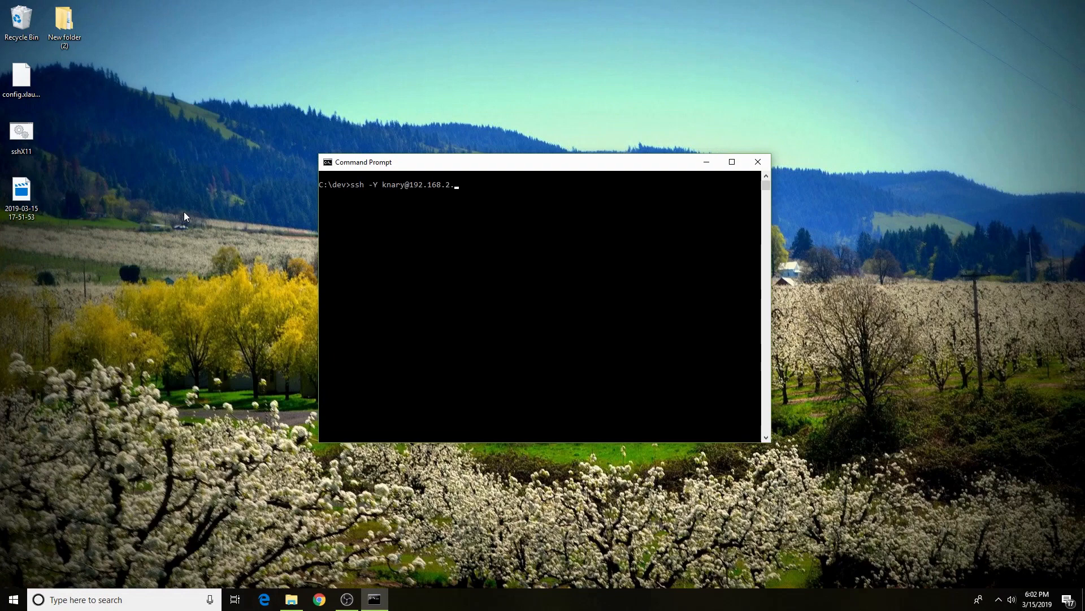
text(165)
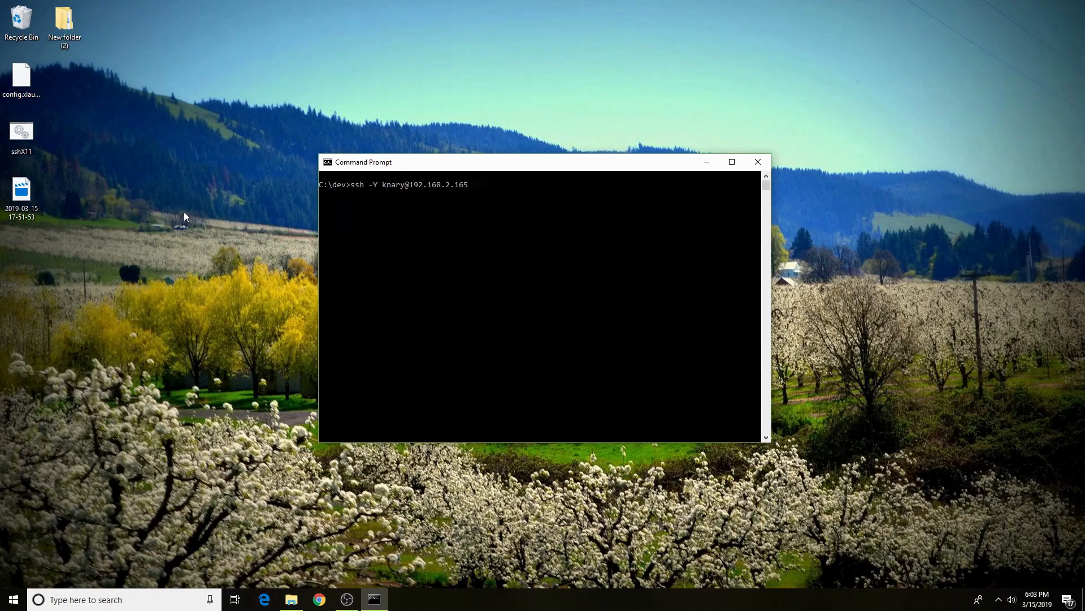
key(Enter)
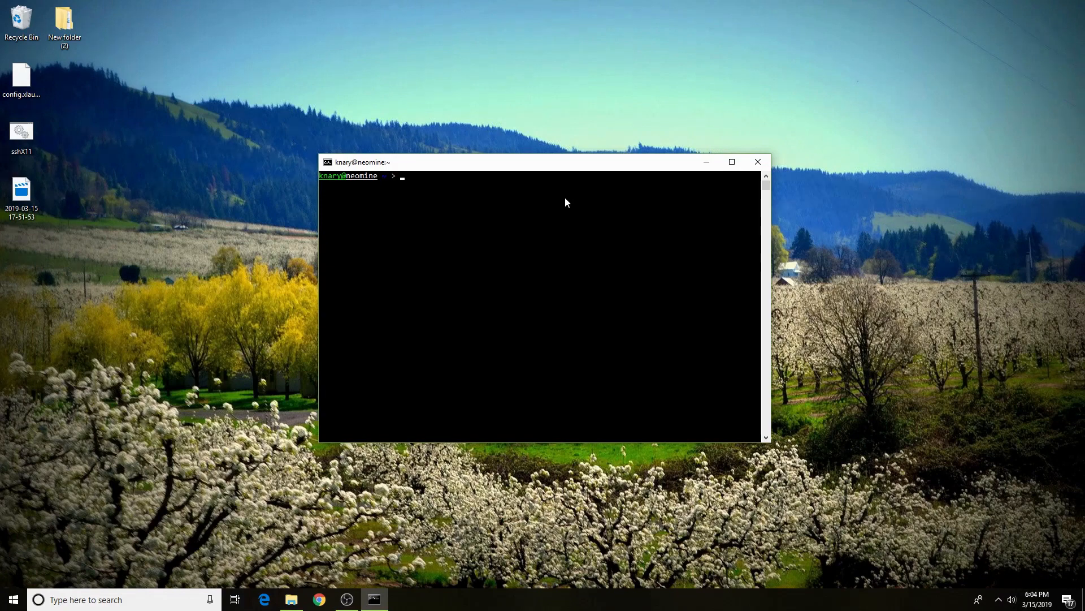
Step: Launch surf on the remote machine, load google.ca, and focus the browser window
text(surf)
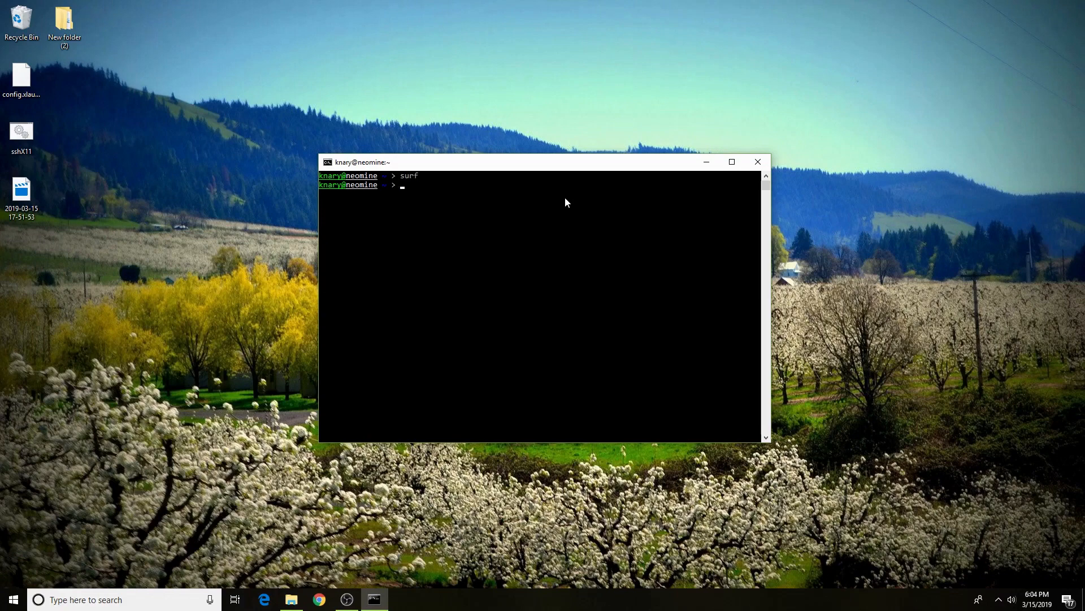
key(Return)
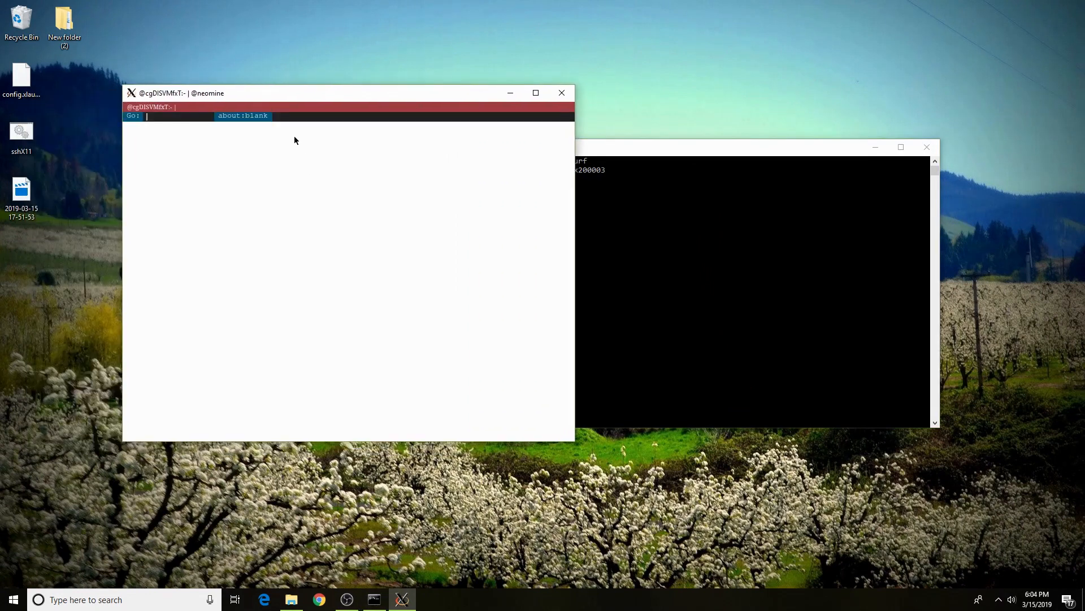
text(google.ca)
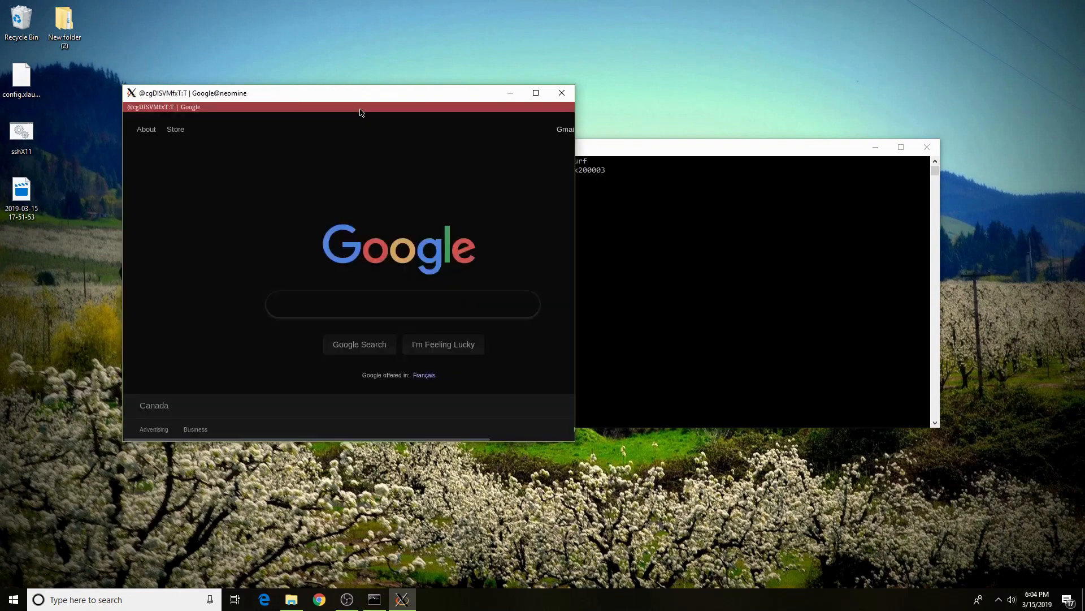
click(402, 304)
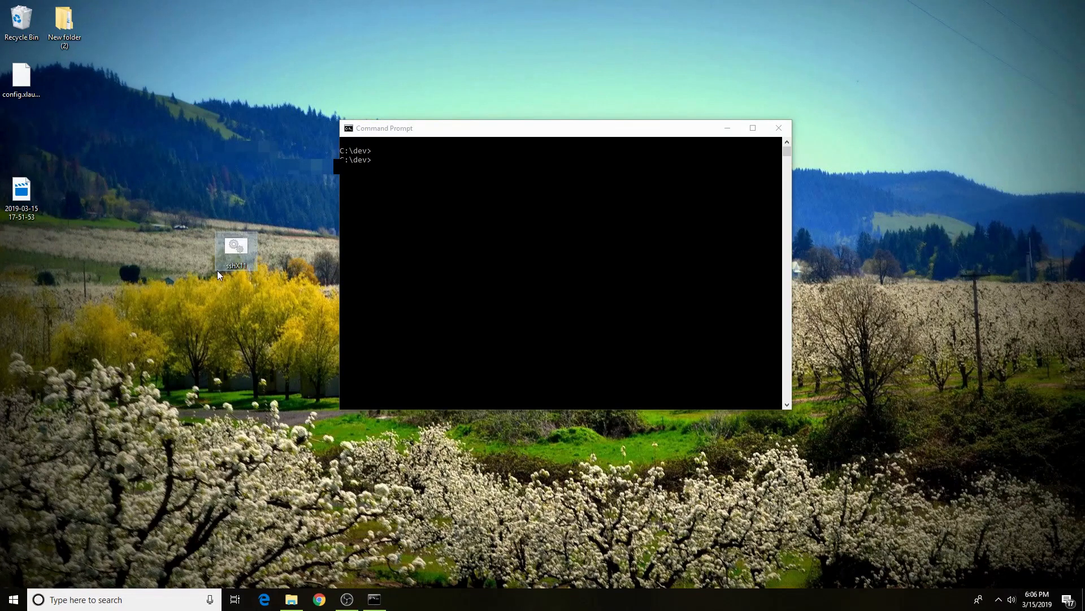
Step: Review sshX11.bat's DISPLAY and ssh -Y lines in Notepad, then run the sshX11 shortcut
drag(235, 249, 192, 135)
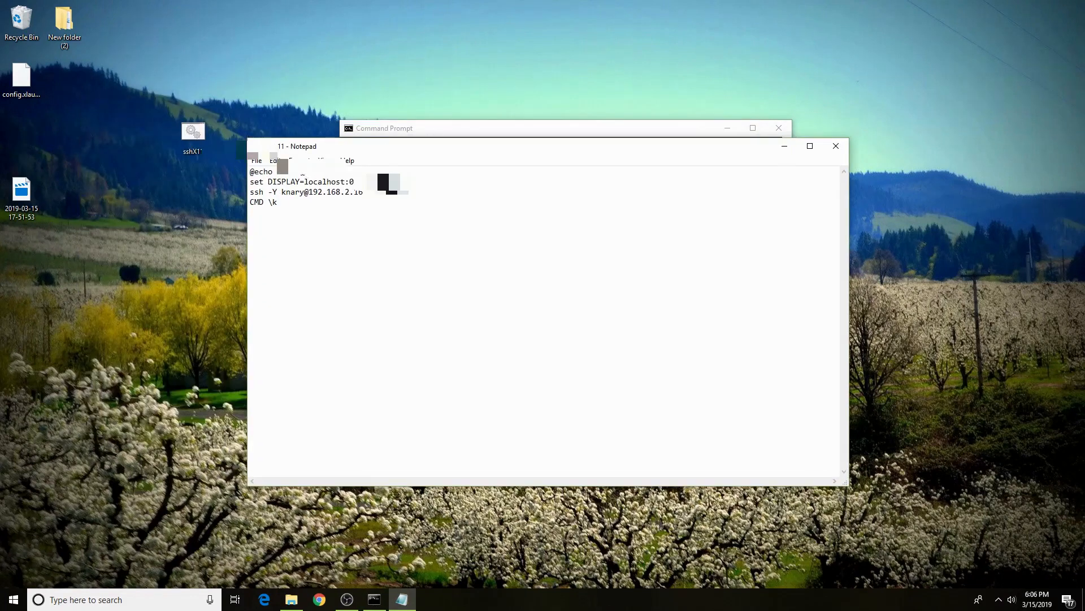
mouse_move(241, 166)
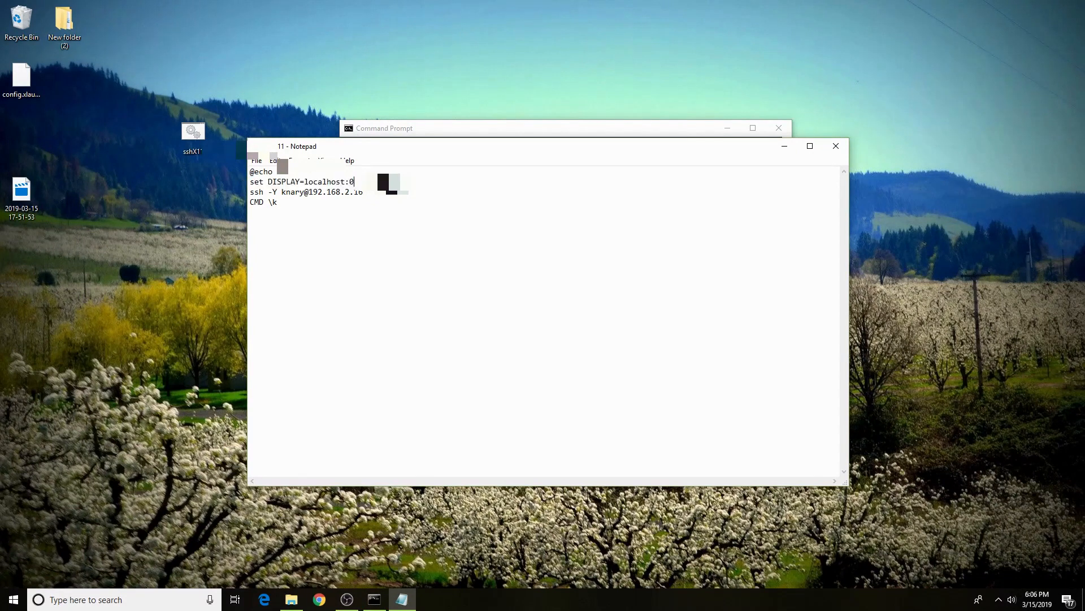
drag(355, 182, 425, 197)
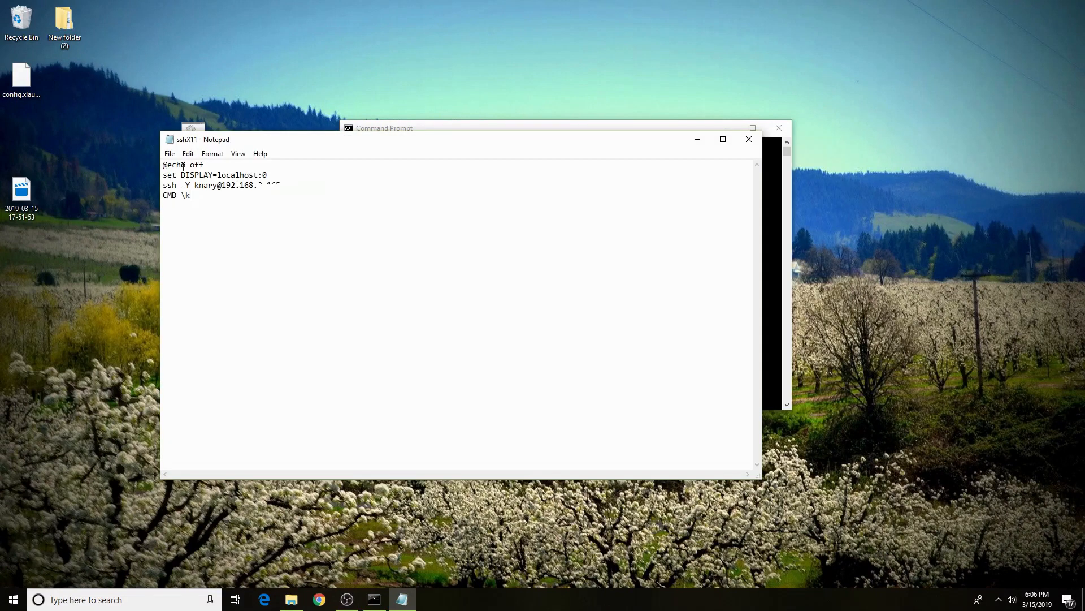
double_click(171, 195)
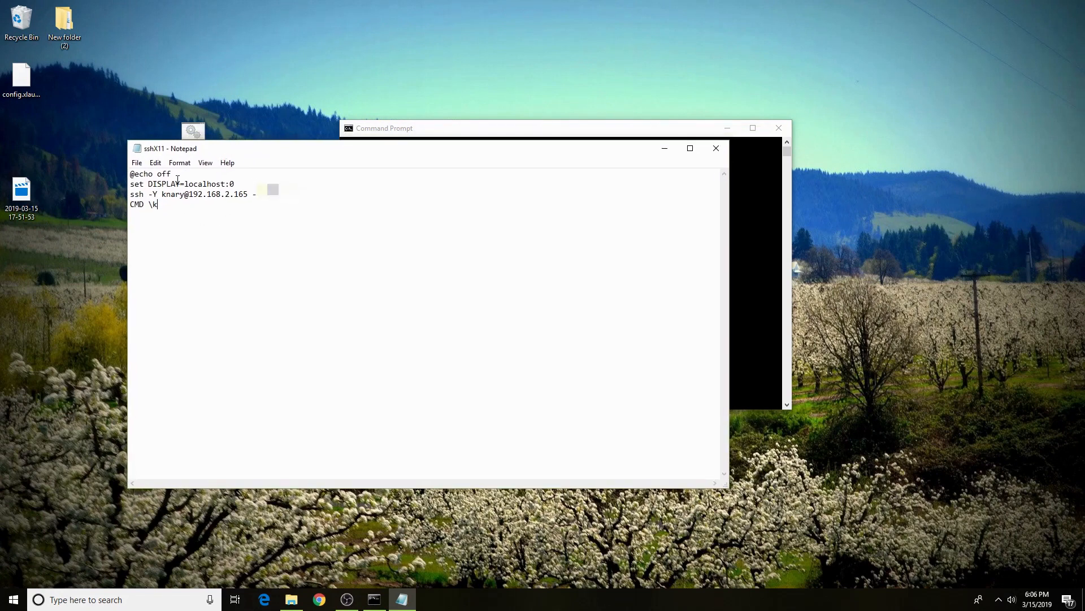
drag(131, 173, 257, 194)
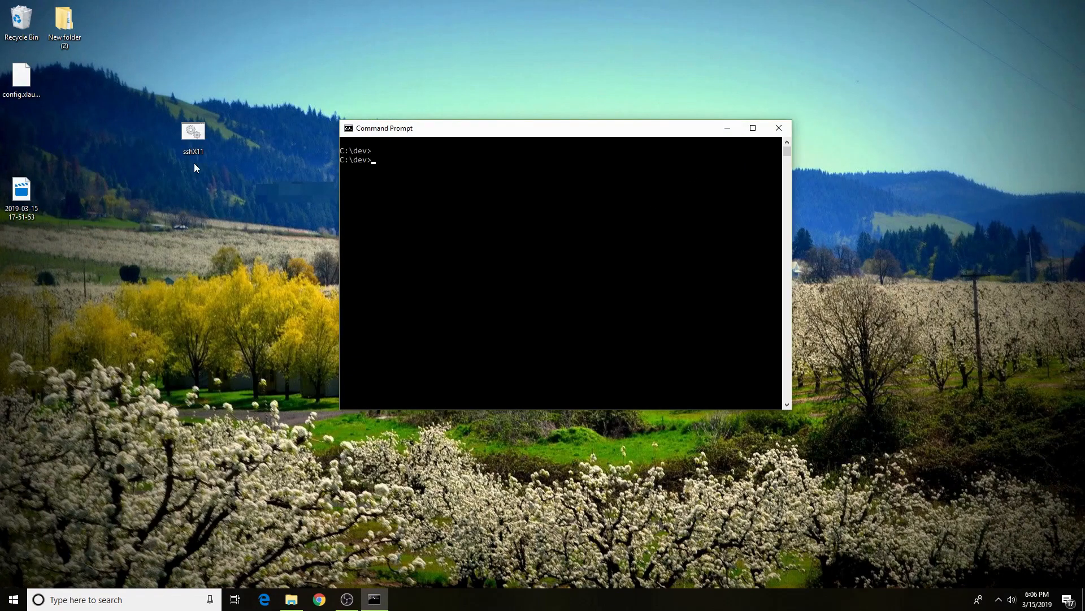
drag(194, 138, 151, 194)
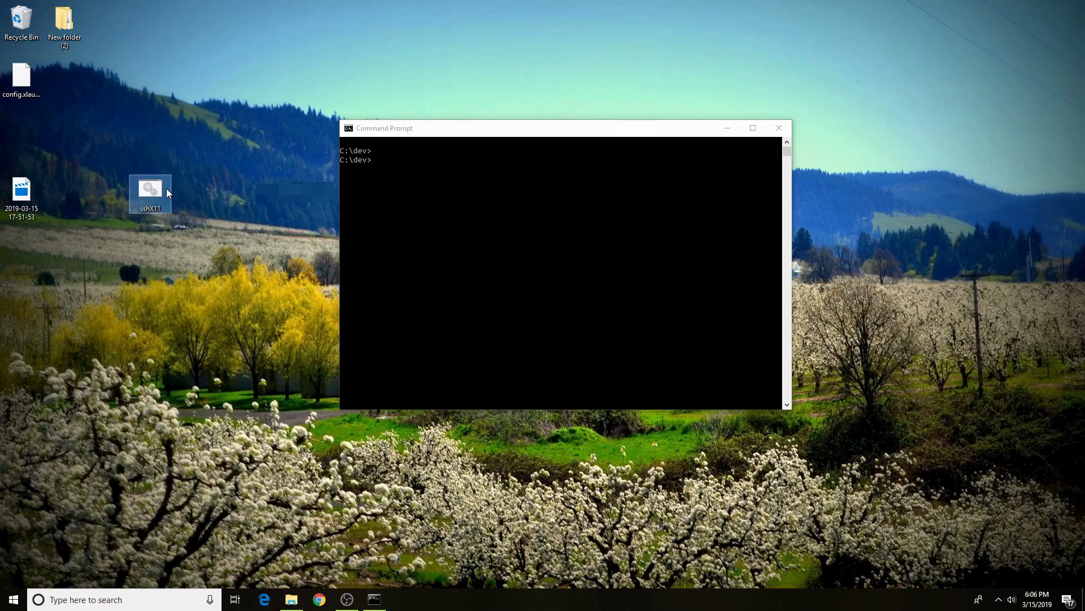
double_click(150, 188)
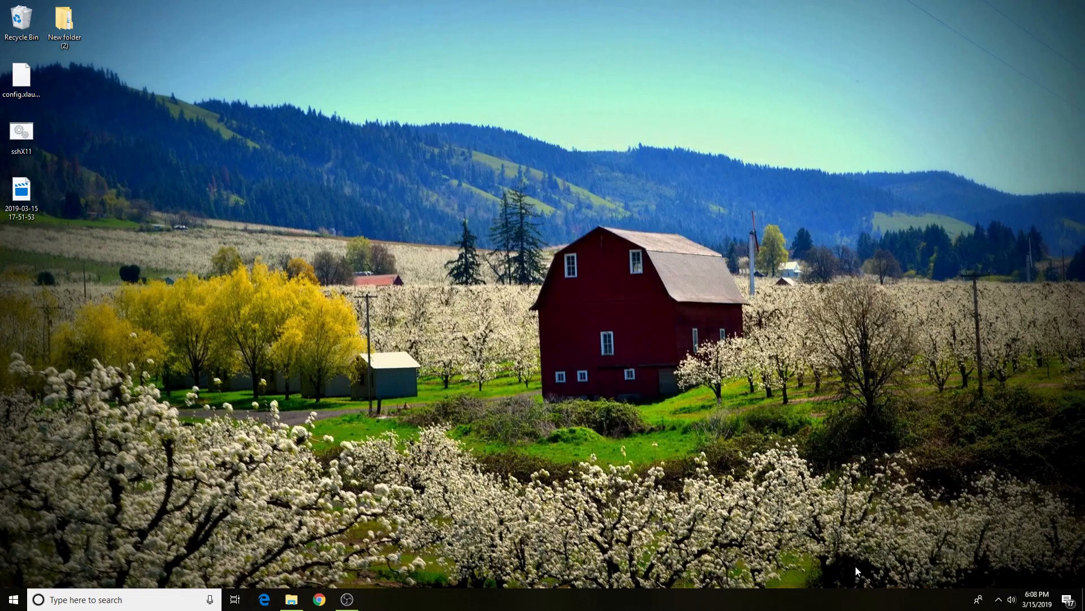
mouse_move(868, 578)
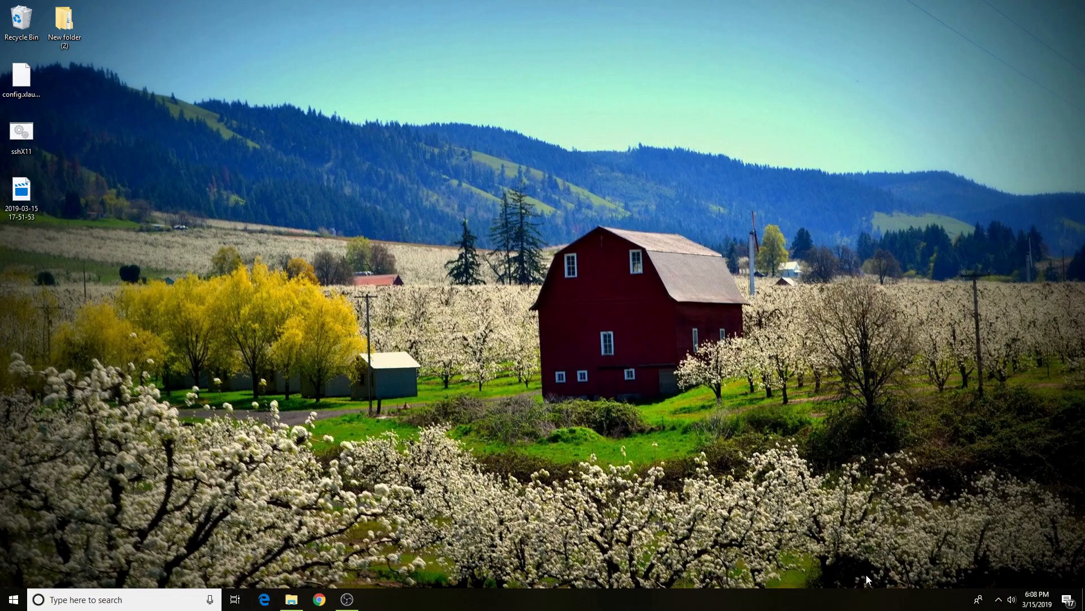
Step: Exit the running VcXsrv X server from its tray icon
click(996, 598)
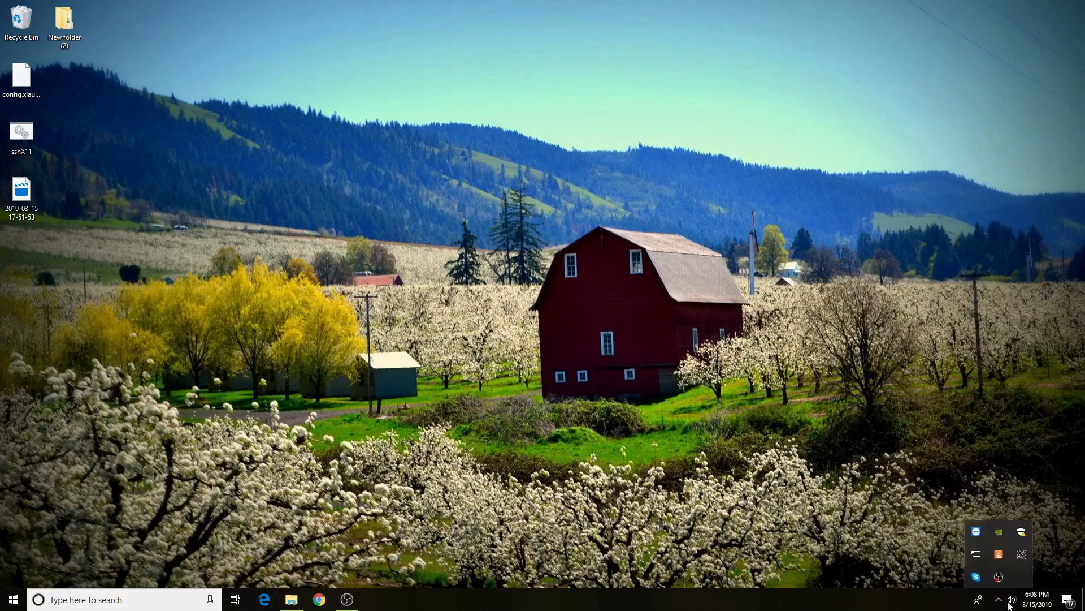
mouse_move(1021, 553)
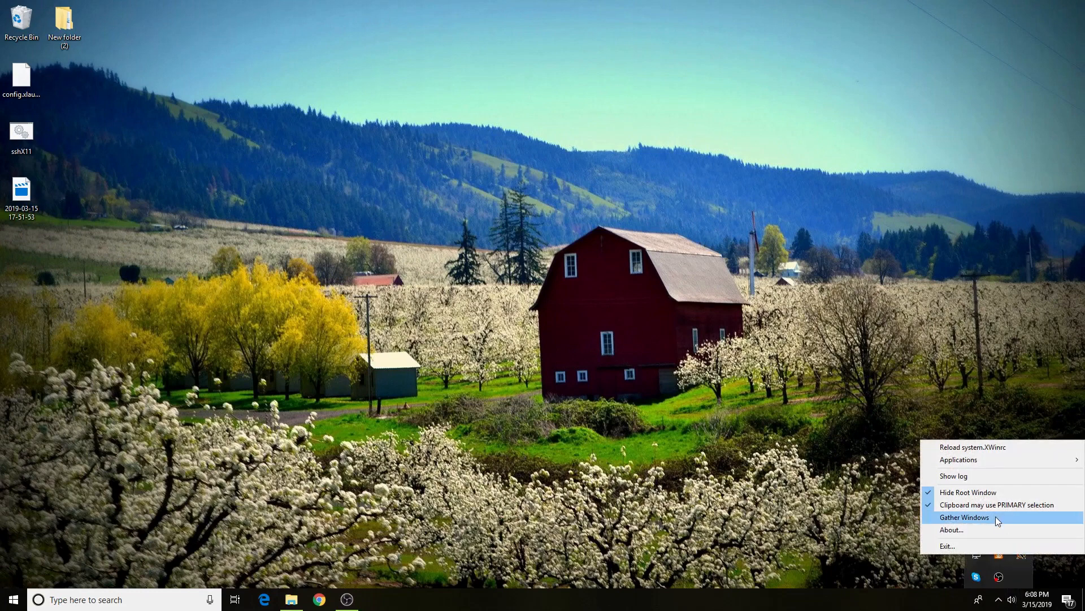
click(948, 546)
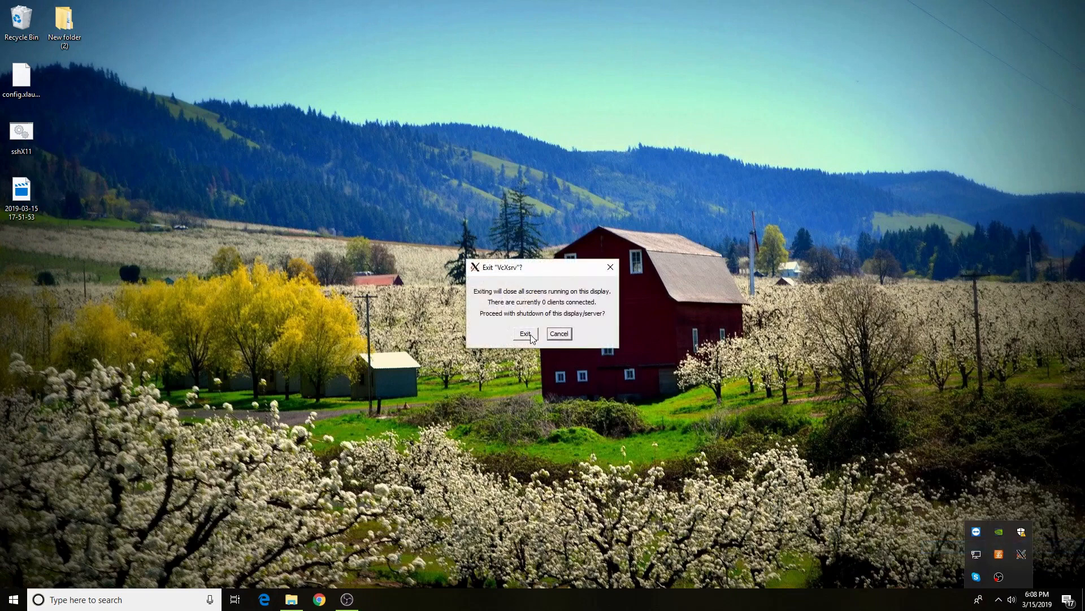
click(524, 333)
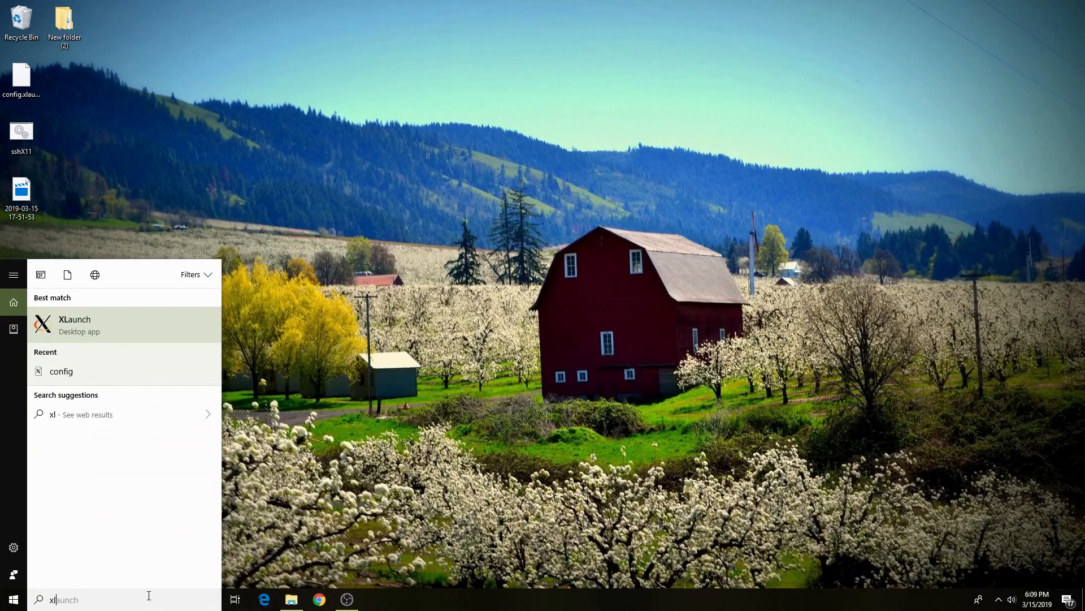
Step: Relaunch XLaunch with One large window mode and display number 0
click(75, 324)
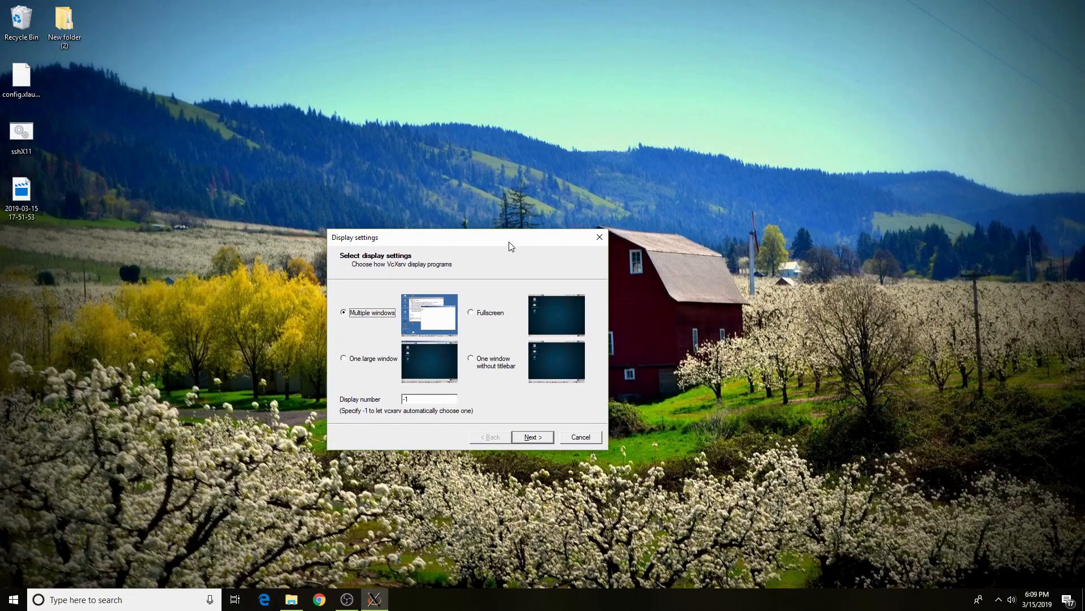
click(471, 312)
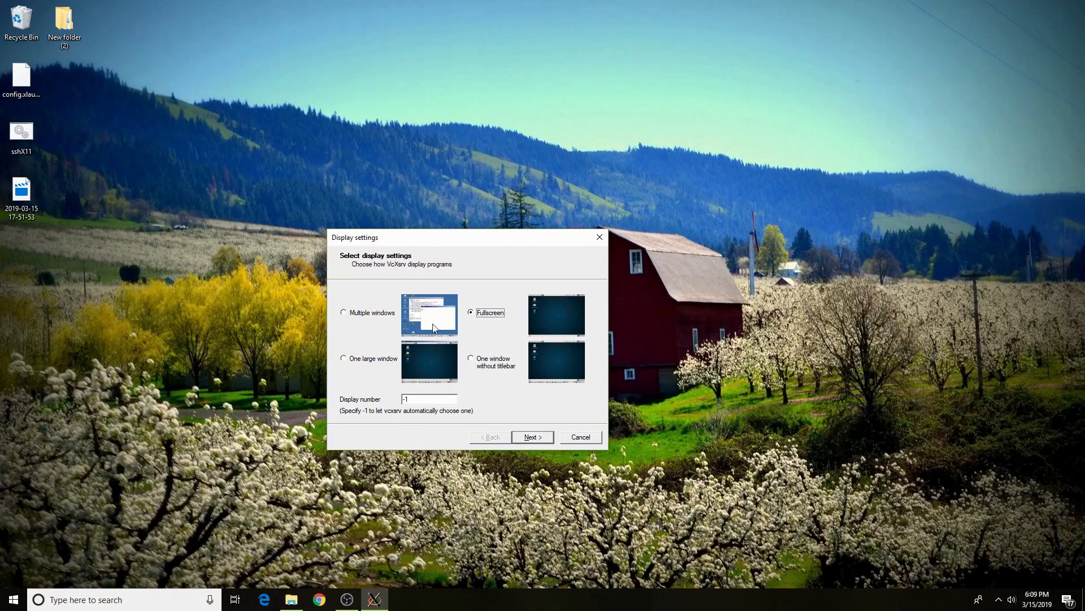
click(344, 358)
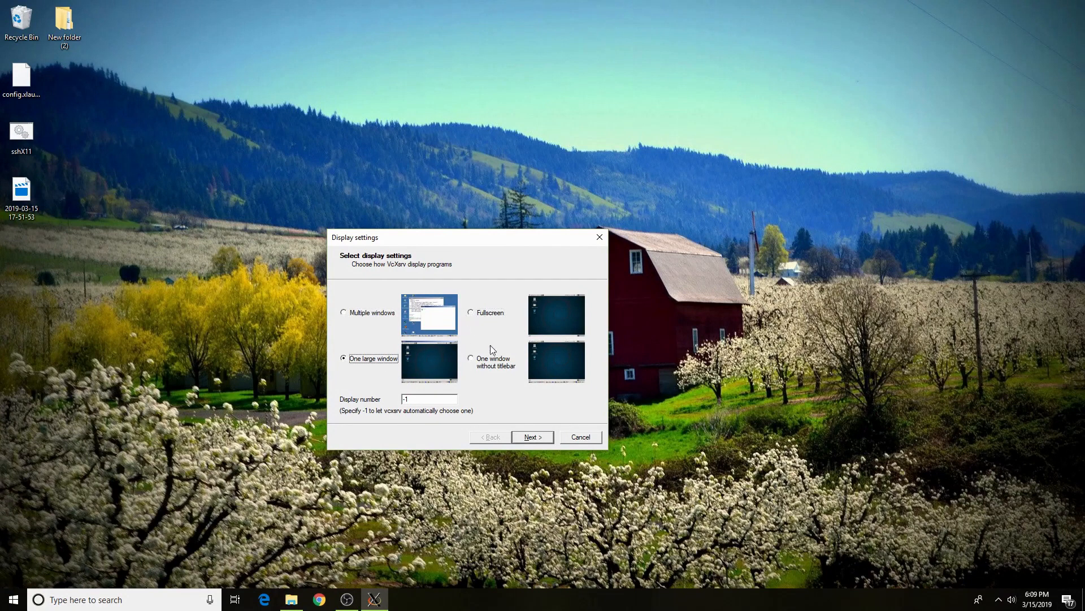
click(344, 313)
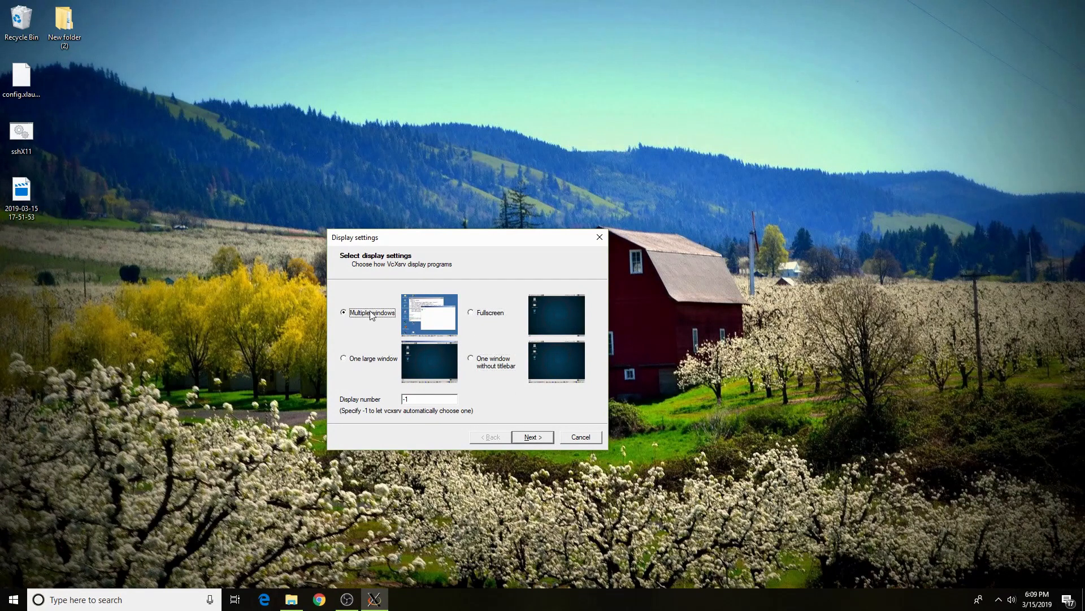
mouse_move(371, 312)
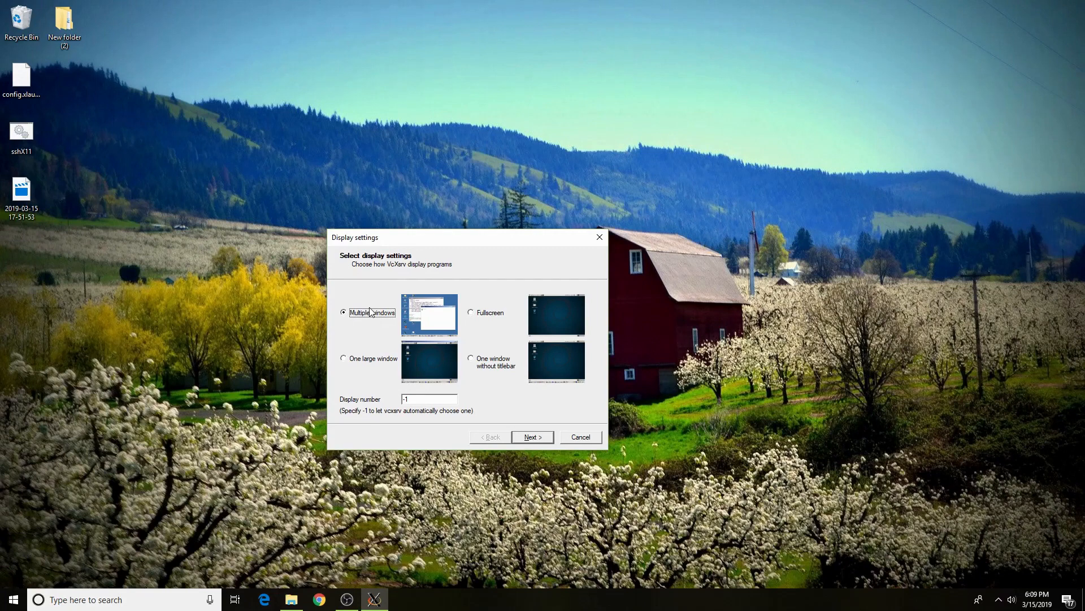
click(344, 359)
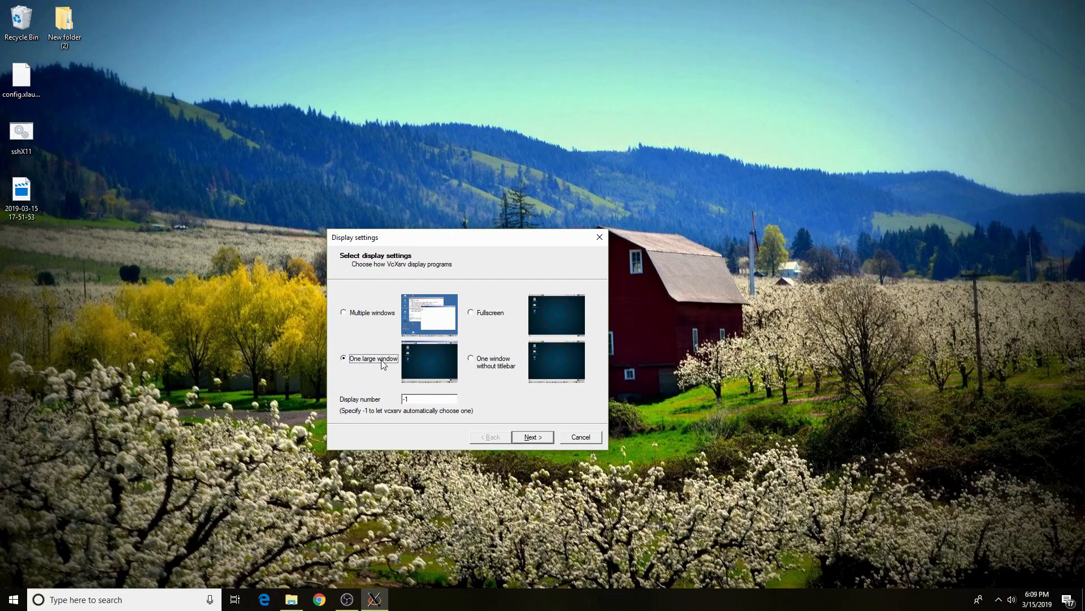
mouse_move(426, 413)
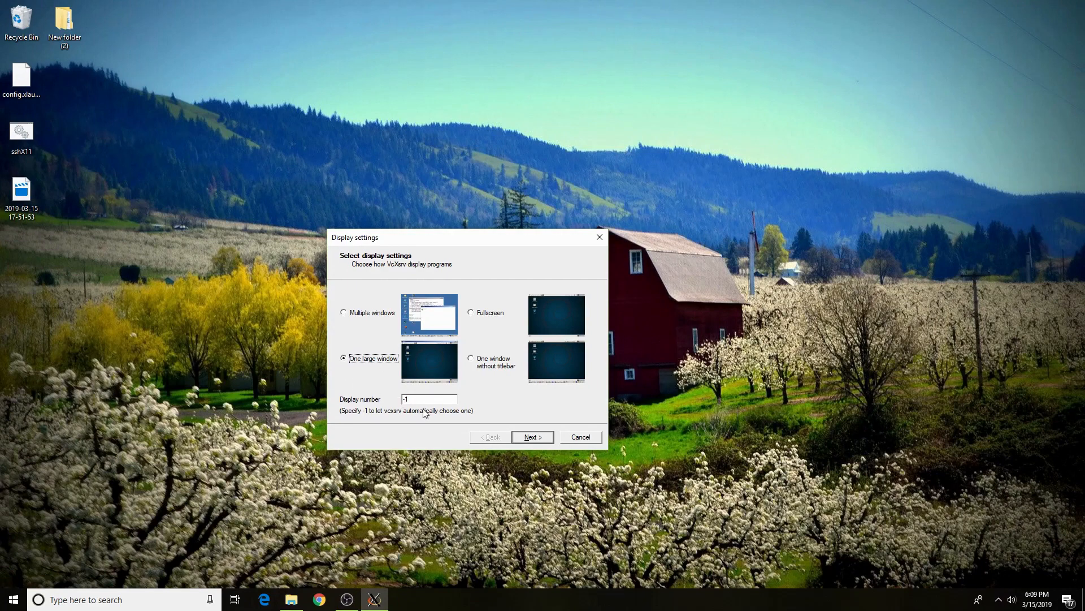
text(0)
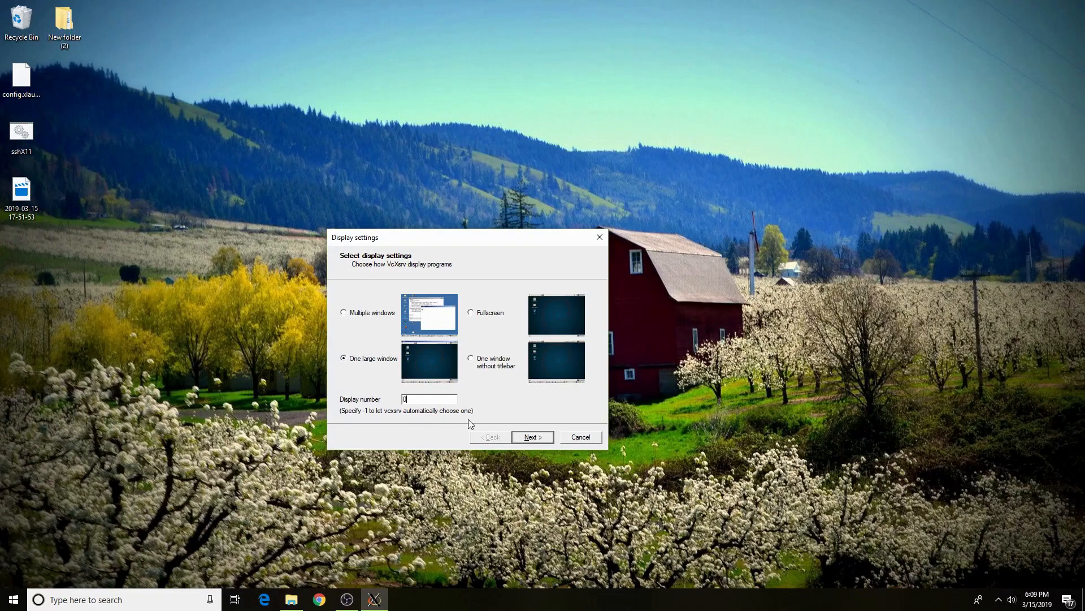
click(532, 437)
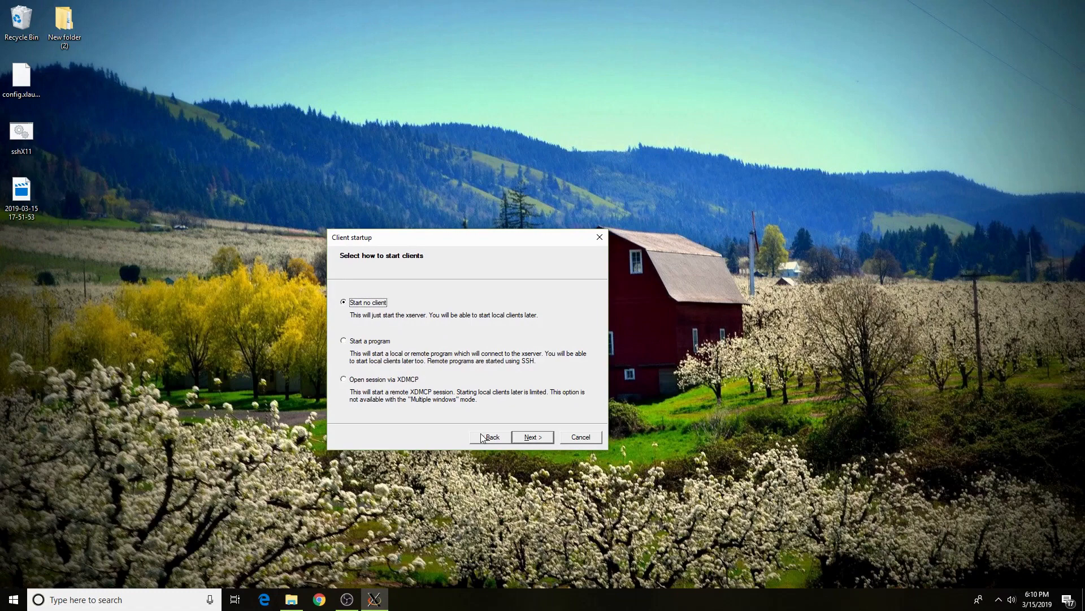
Step: Skip starting a client program and finish XLaunch to start VcXsrv on display 0
click(344, 340)
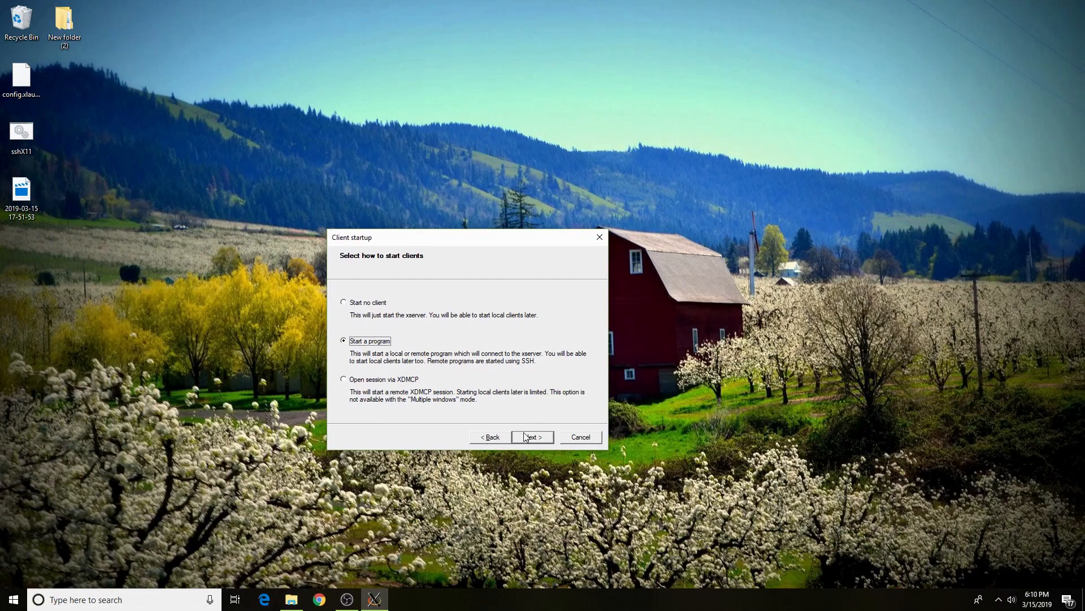
click(533, 437)
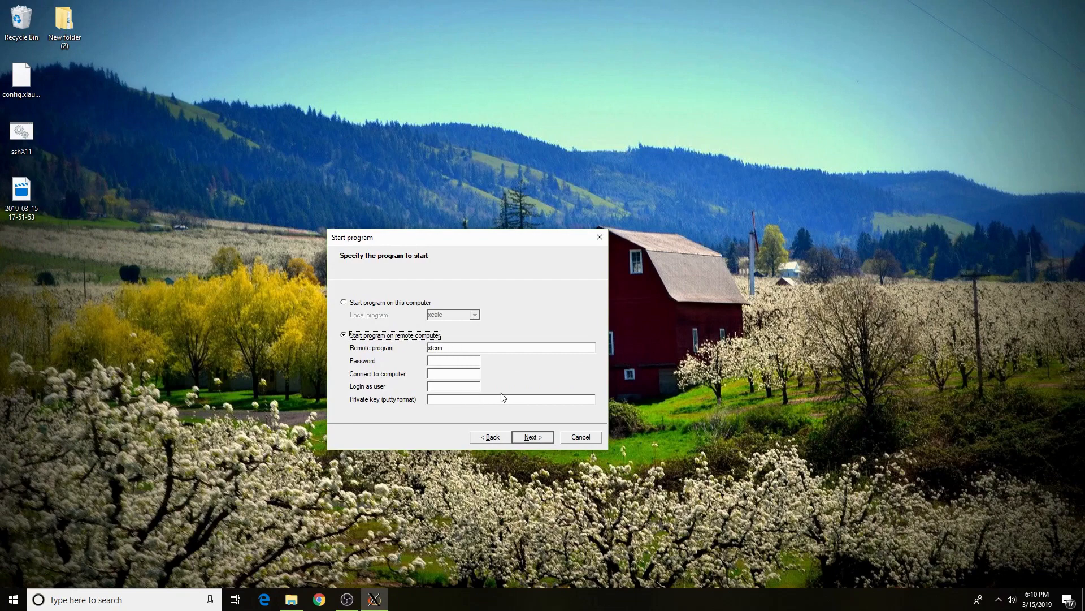
text(dw)
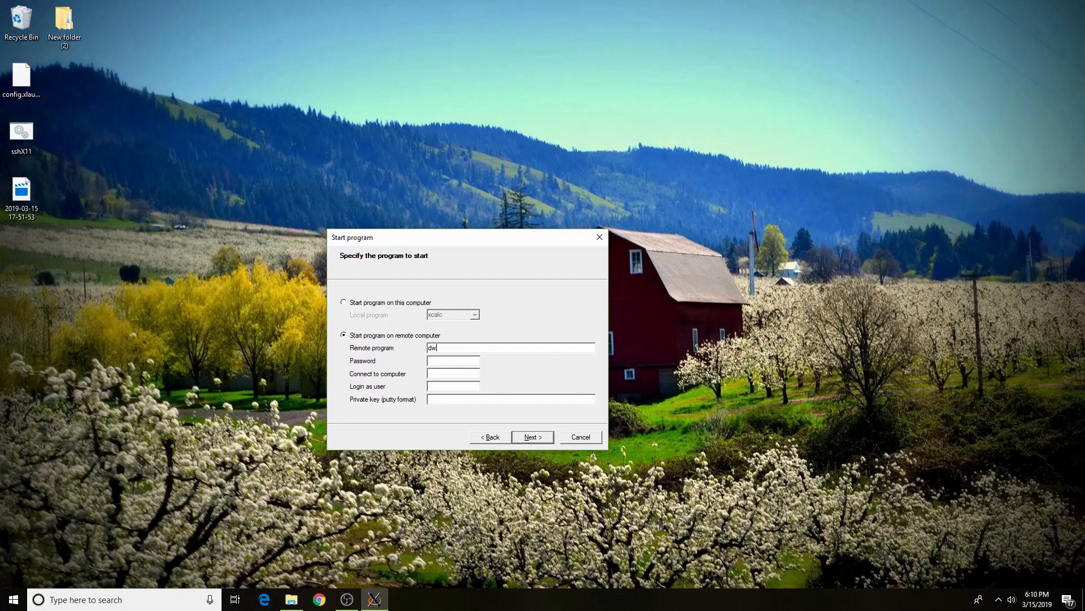
click(490, 437)
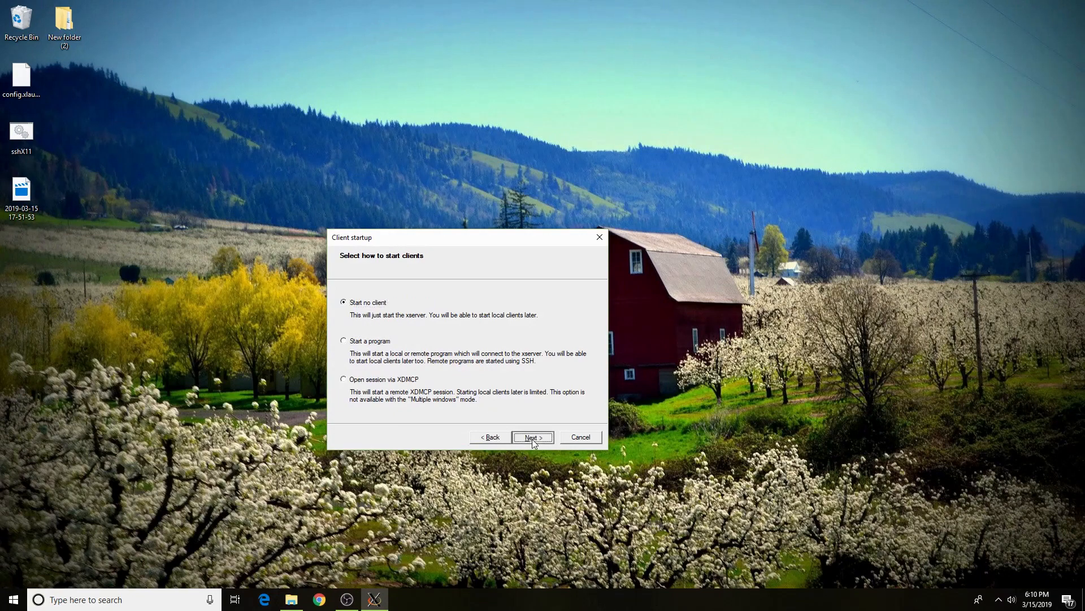
click(533, 437)
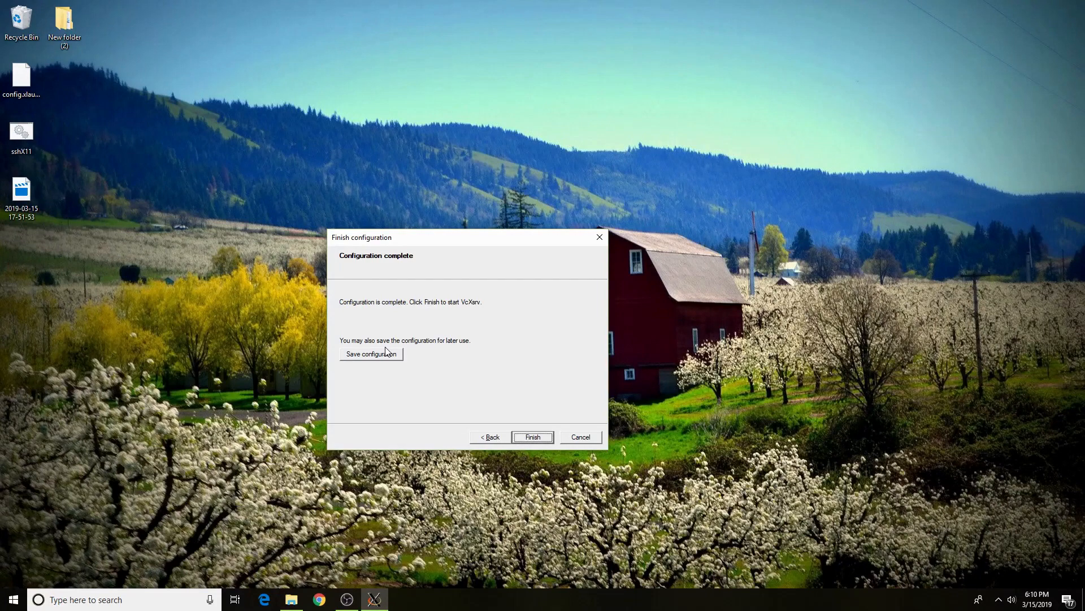
click(533, 437)
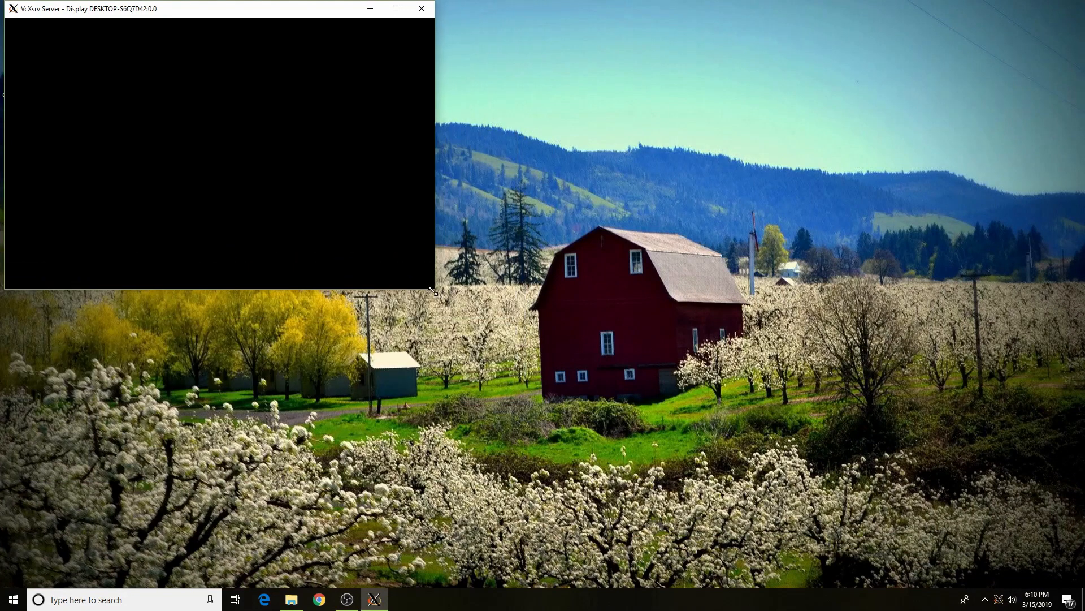
mouse_move(273, 9)
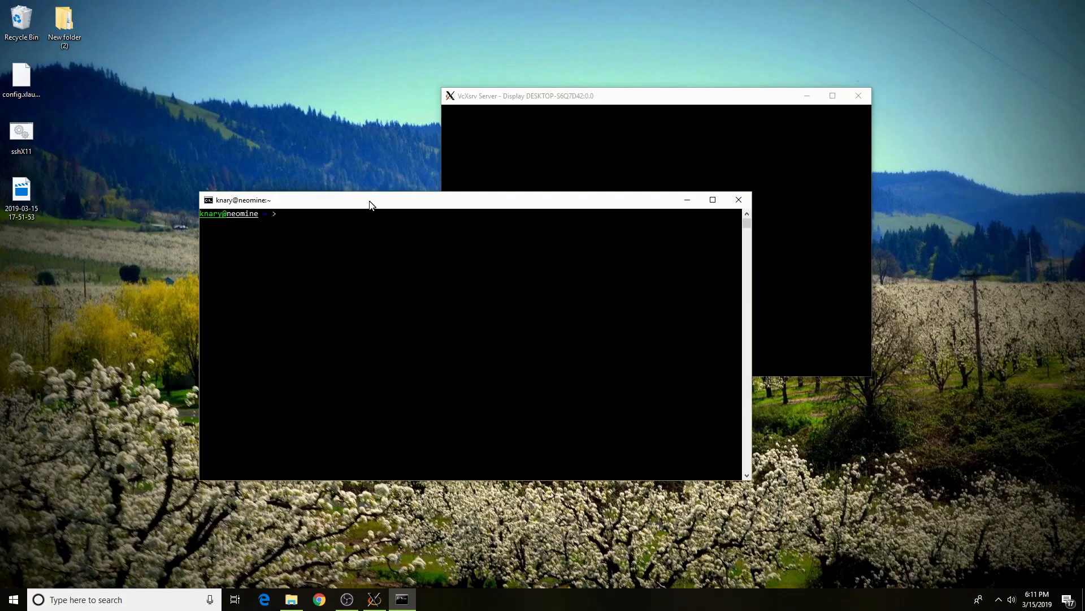
Step: Move the SSH terminal aside and run 'dwm & disown 1>/dev/null' there
drag(370, 201, 368, 202)
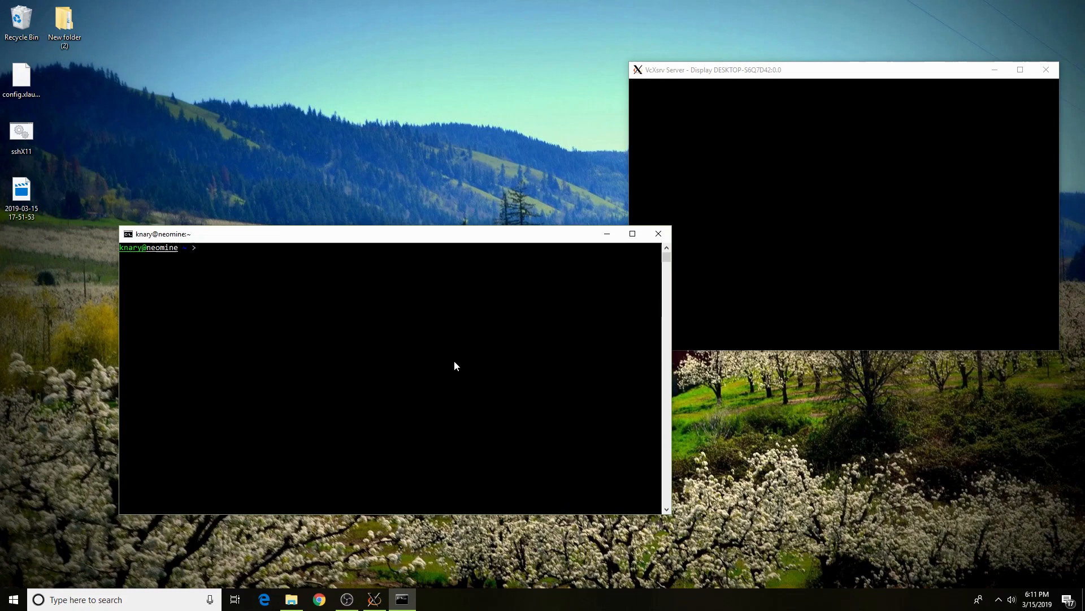
text(dwm)
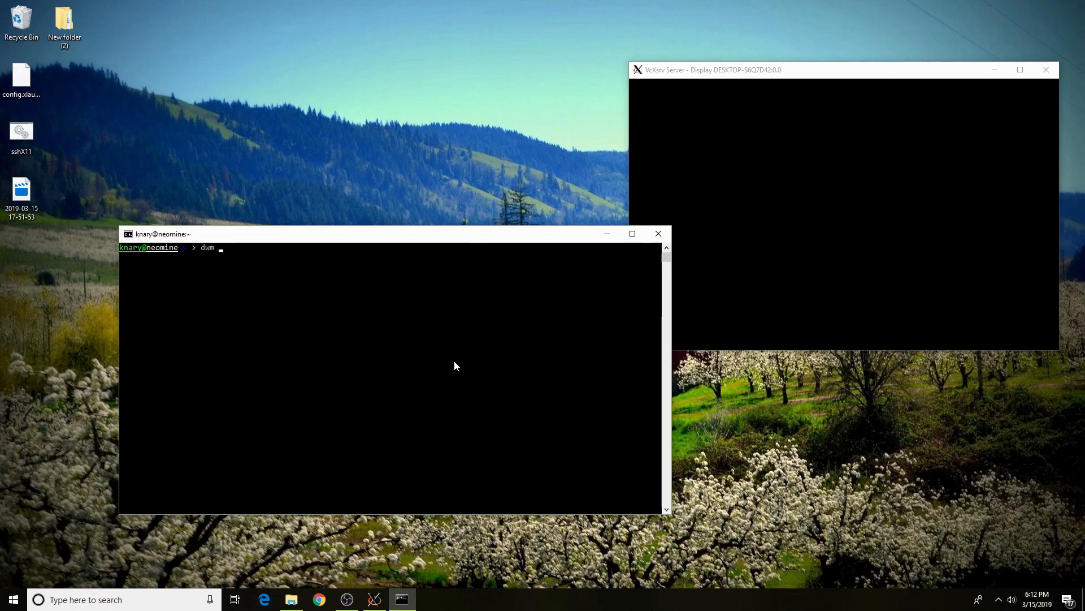
text(& dis)
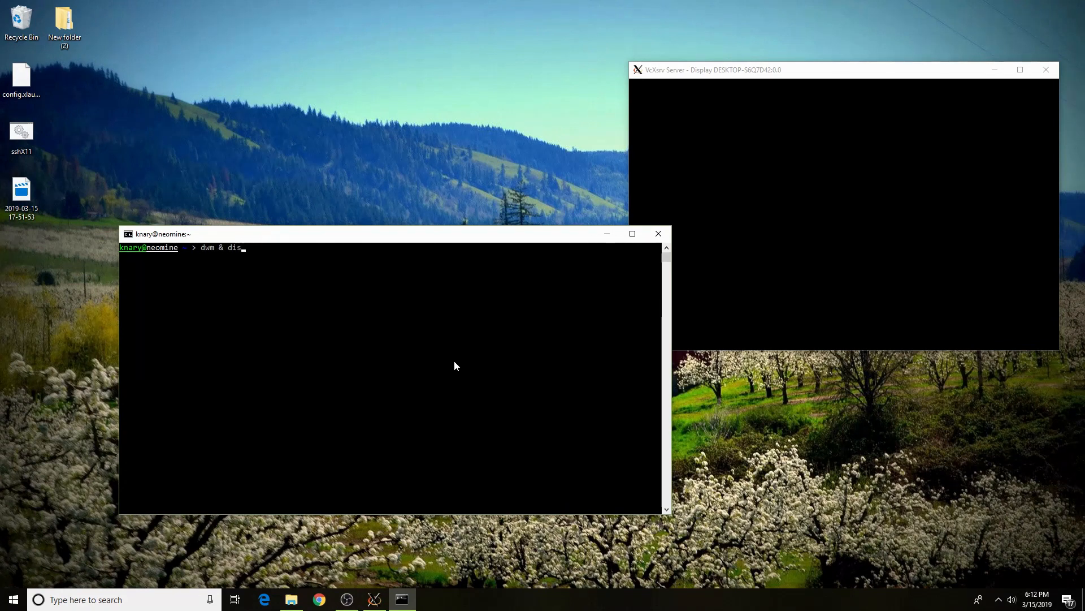
text(own 1>/dev/n)
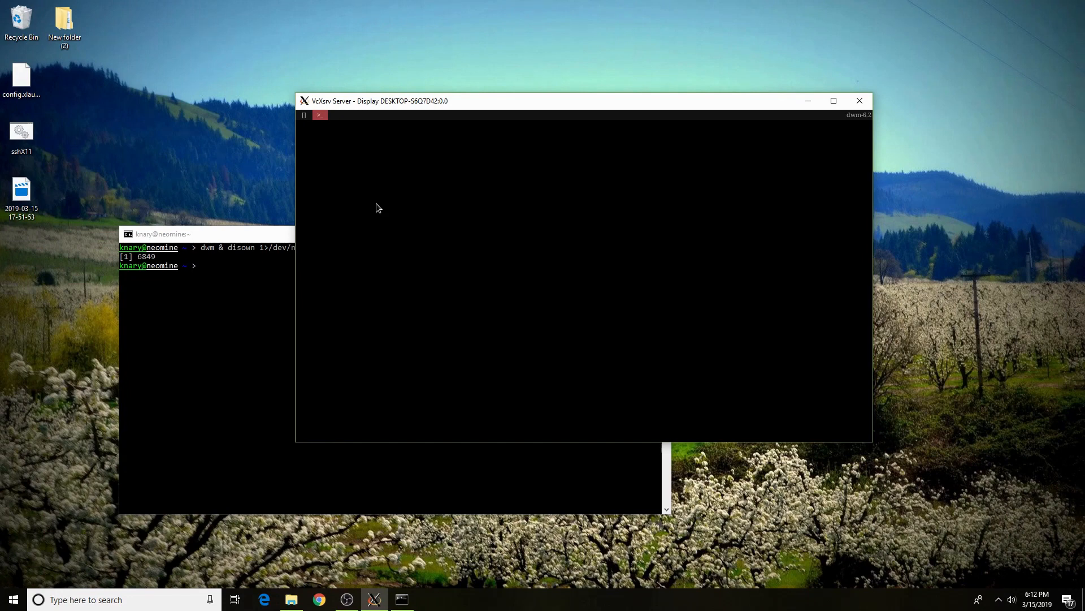
mouse_move(460, 107)
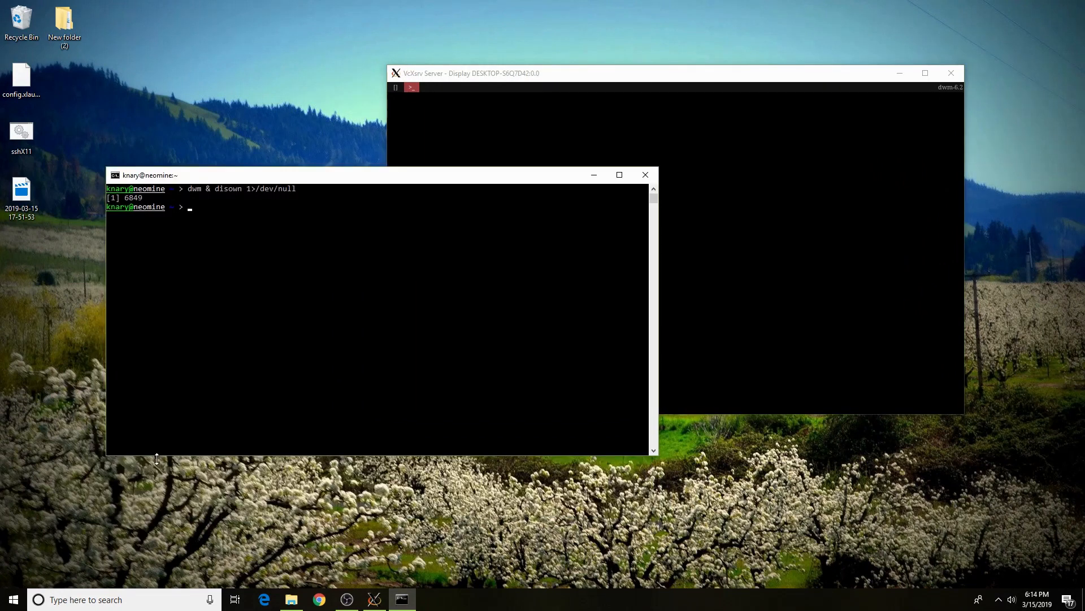
Step: Search Windows for 'gp' and open the Edit group policy result
click(113, 599)
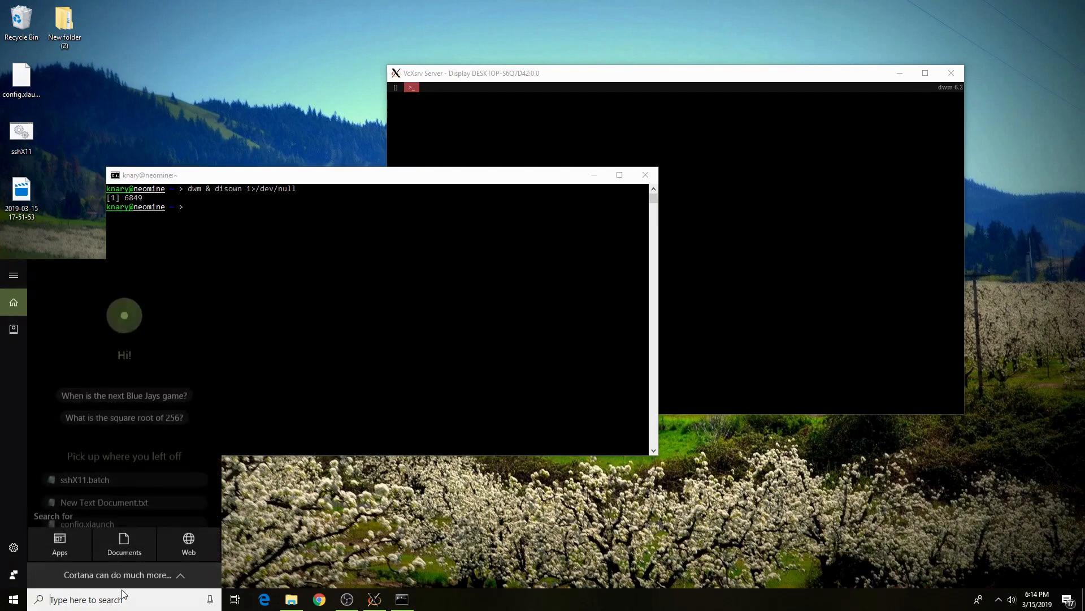
text(gped)
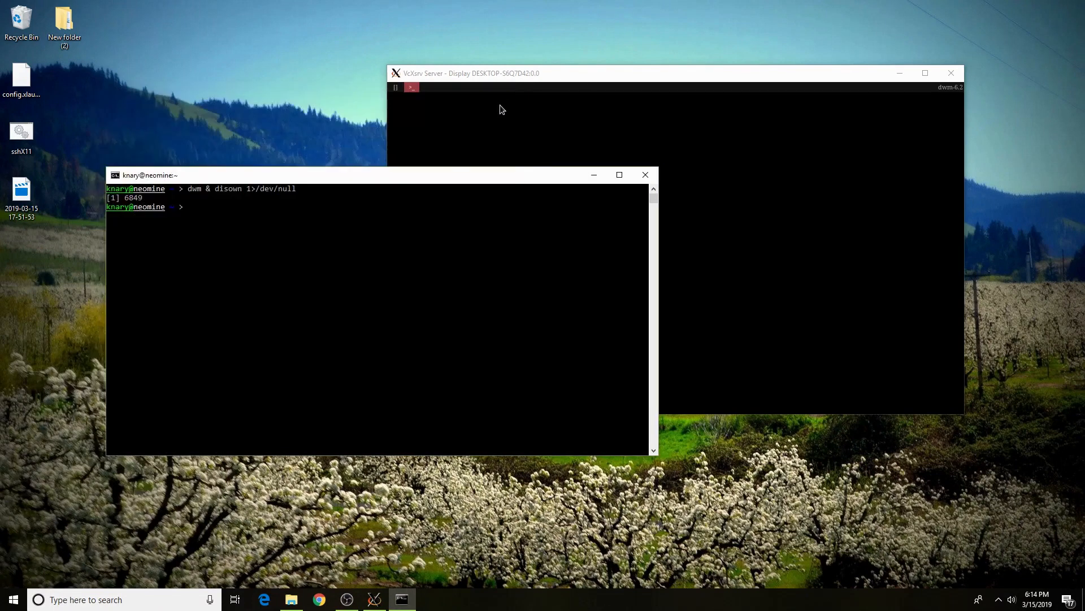
text(gp)
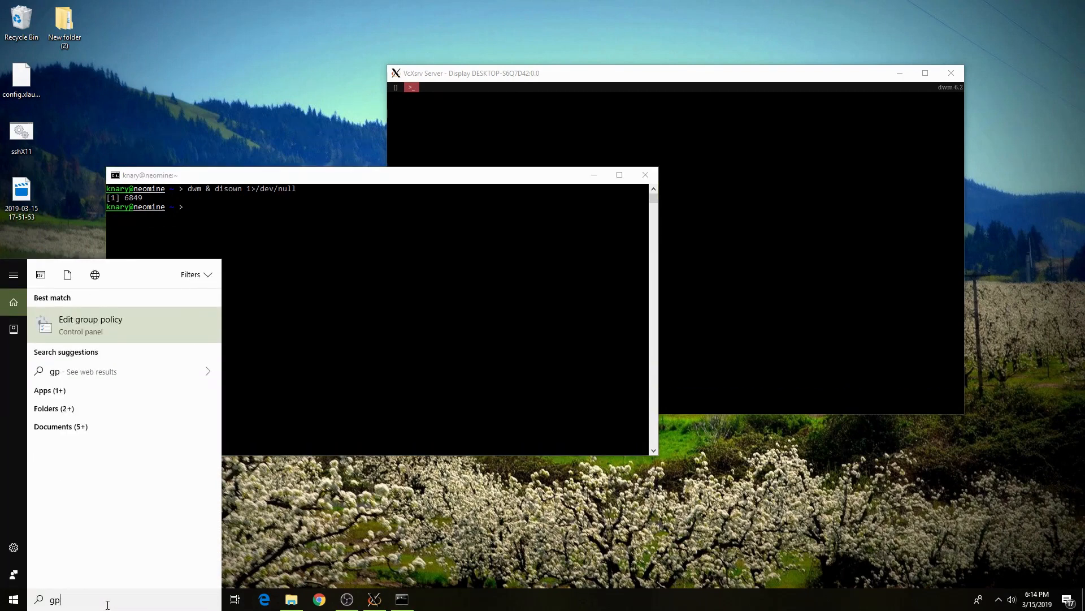
click(91, 320)
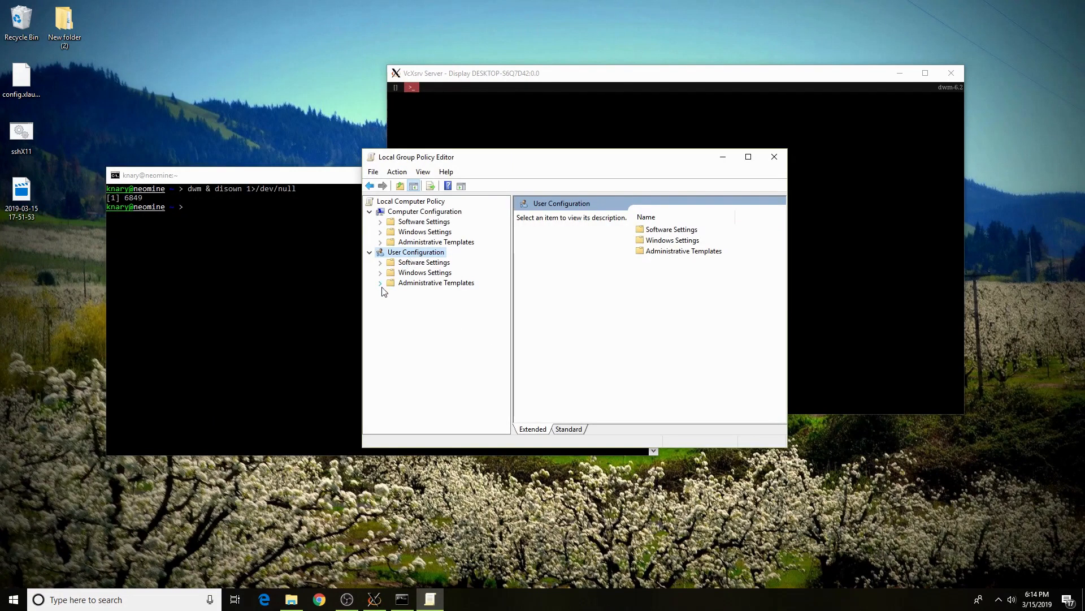
Step: Navigate to User Configuration > Administrative Templates > Windows Components > File Explorer
click(380, 282)
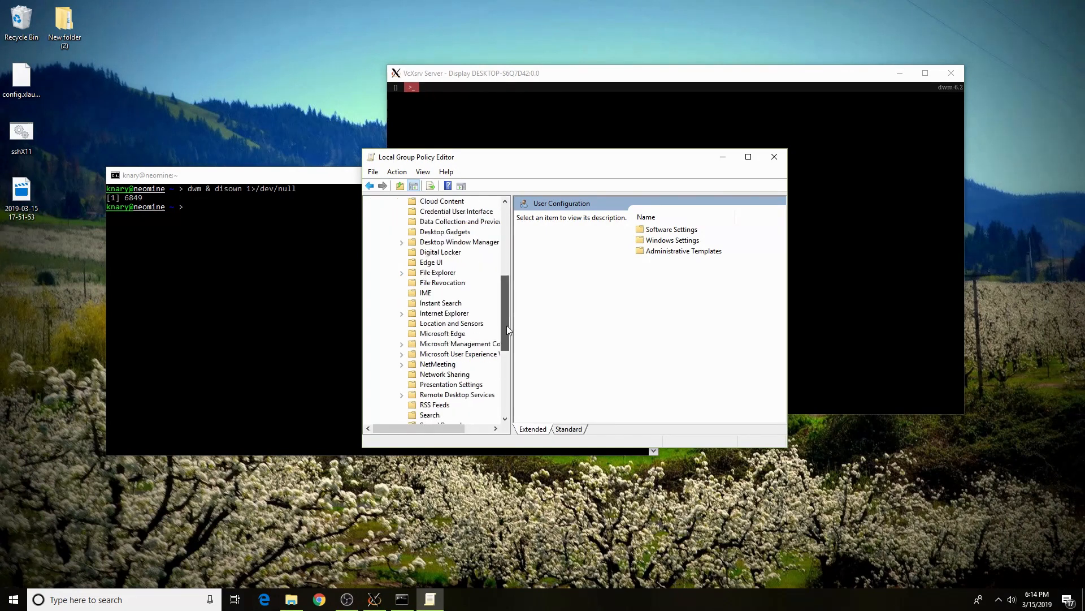
scroll(down, 3)
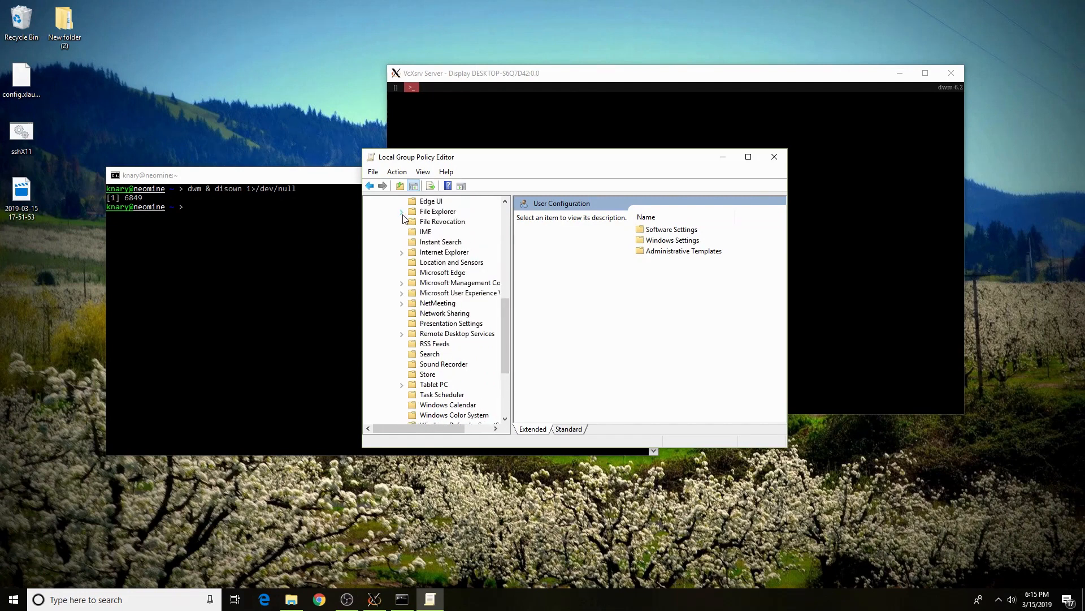
click(401, 212)
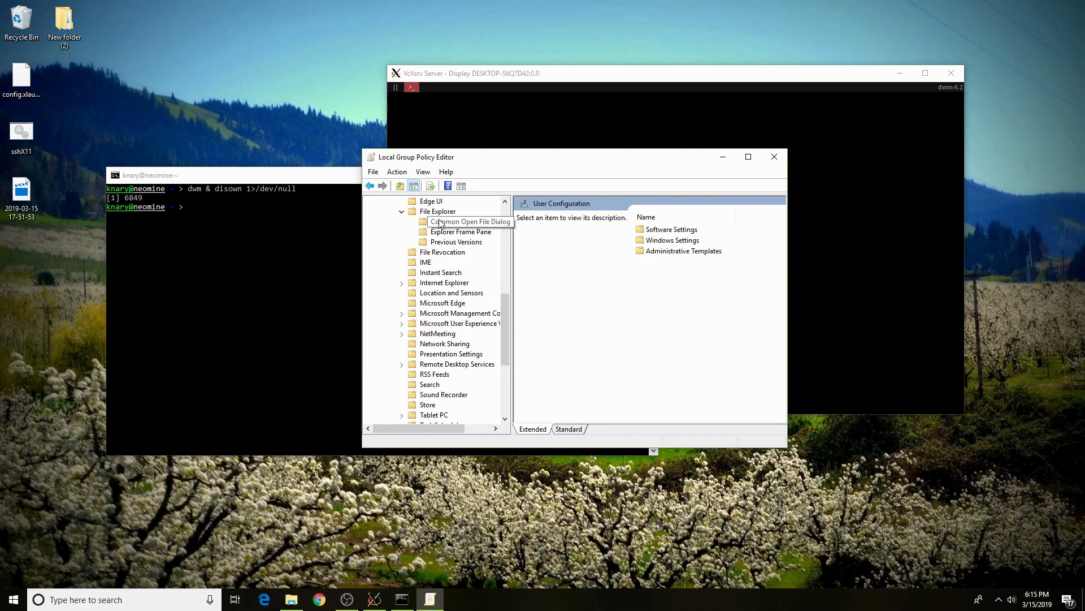
click(437, 210)
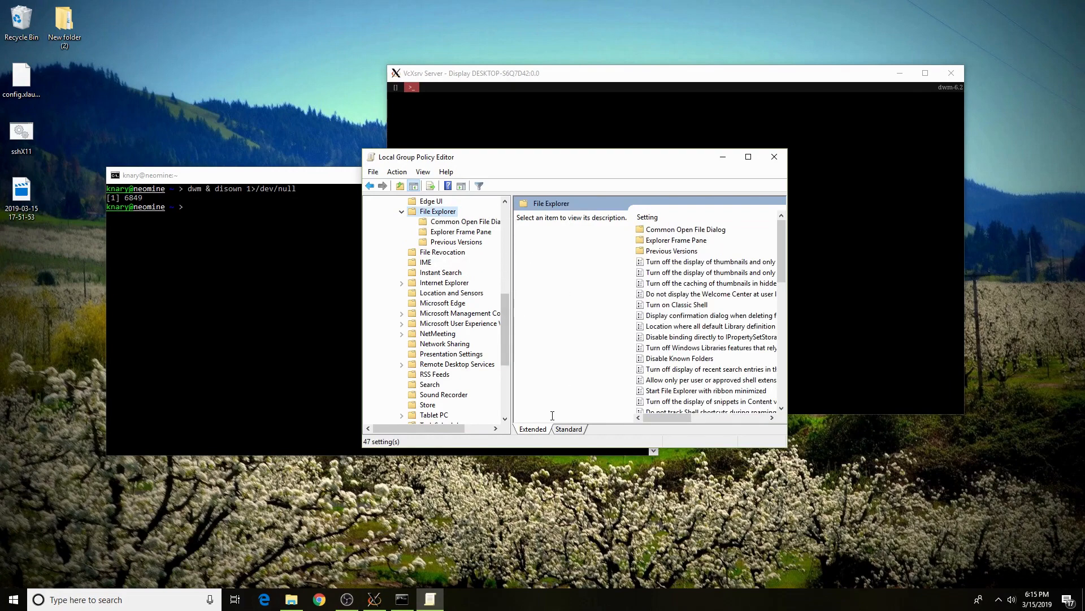
Step: Show the Standard view sorted by name and open 'Turn off Windows Key hotkeys'
click(569, 429)
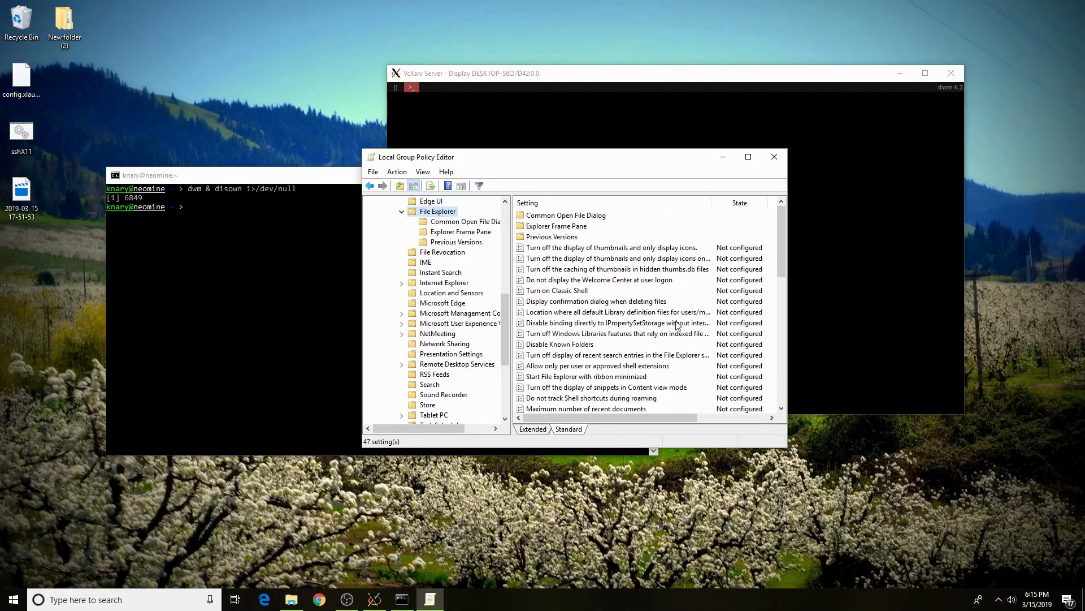
scroll(down, 3)
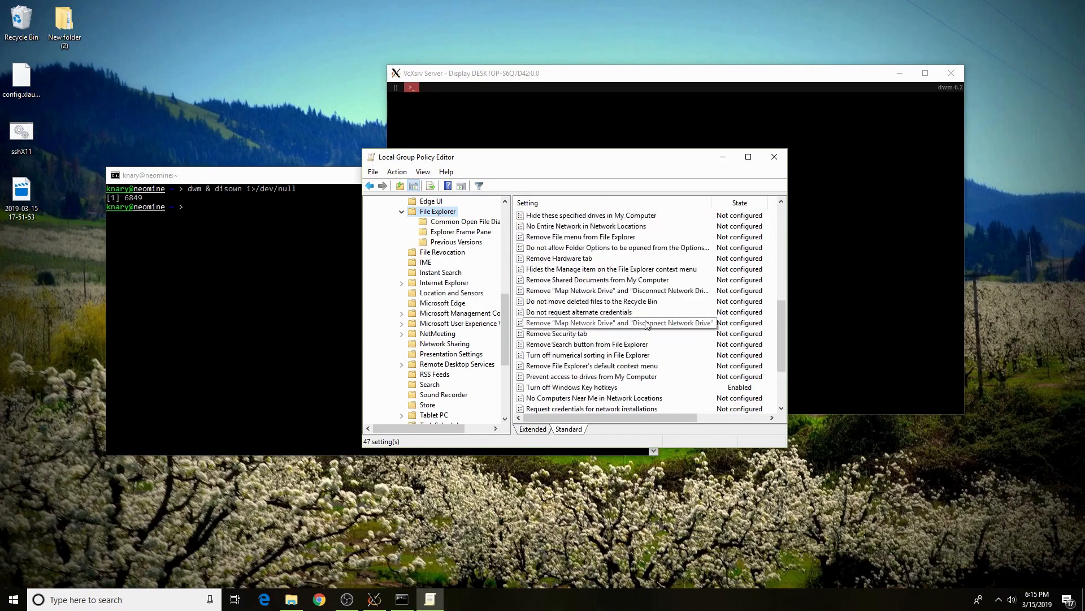
click(529, 203)
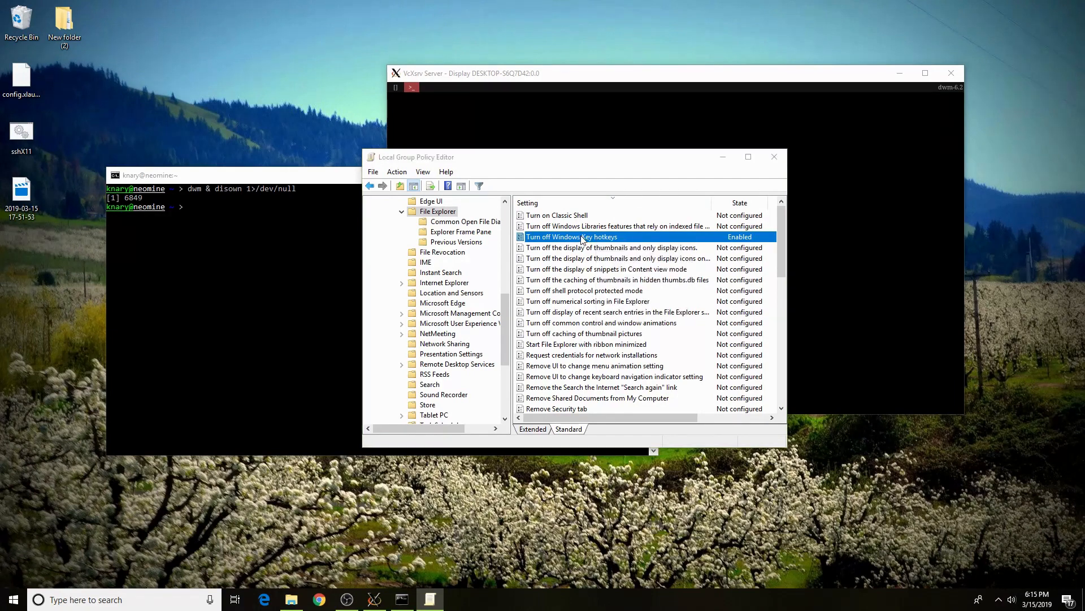
double_click(572, 236)
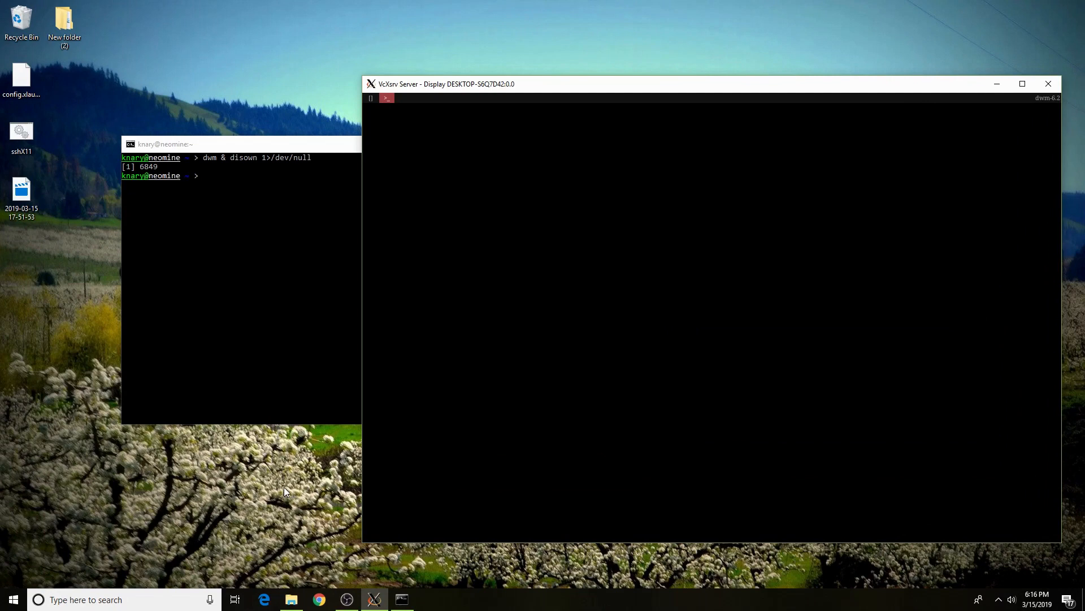
mouse_move(481, 66)
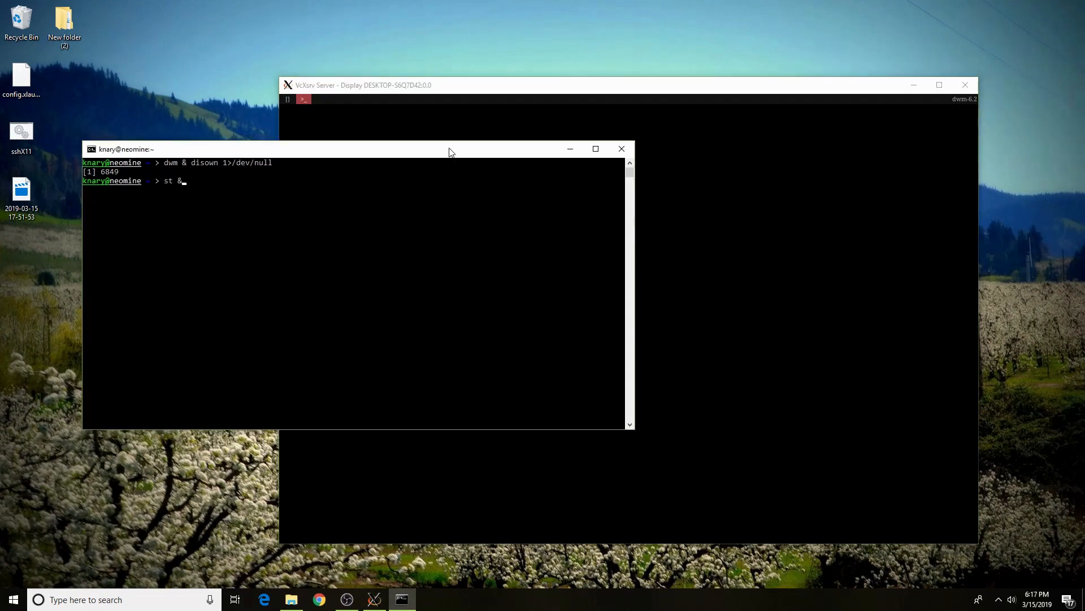
Step: Run 'st & disown' in the SSH terminal, then bring the X display forward
key(Return)
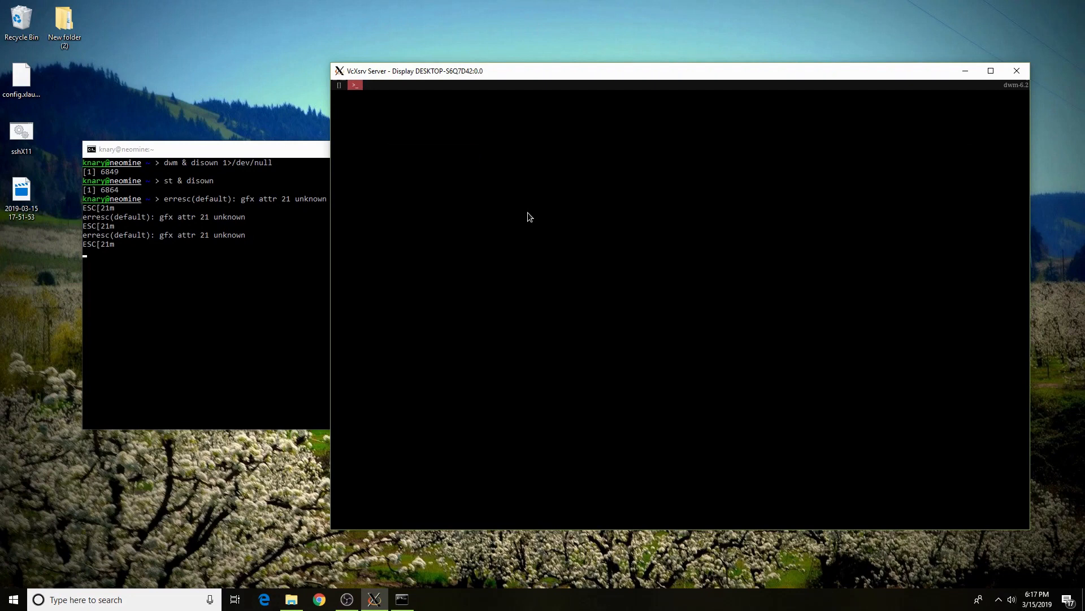
click(7, 600)
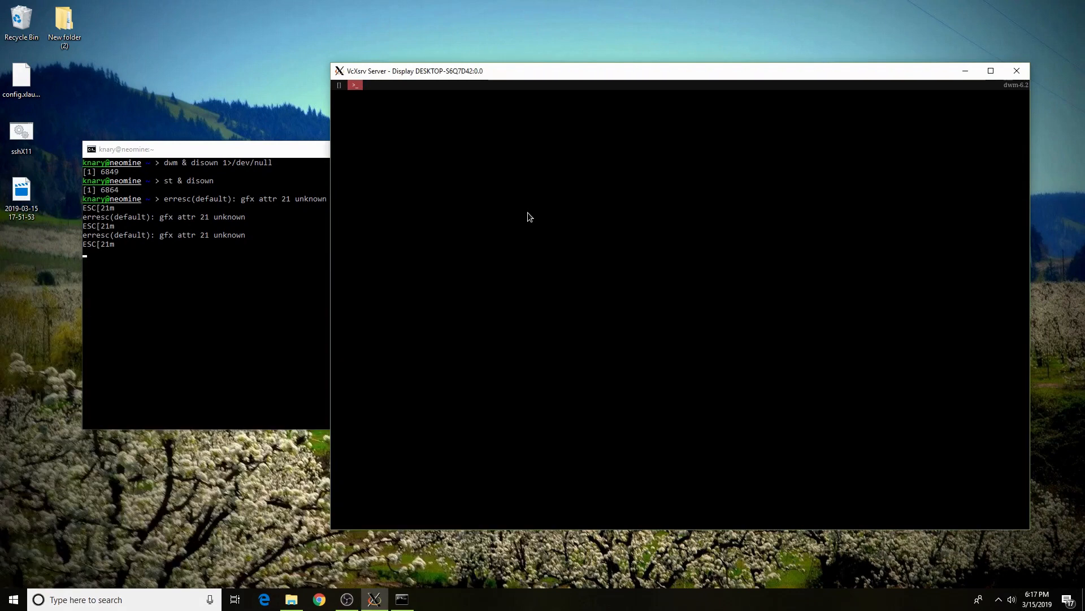
click(8, 600)
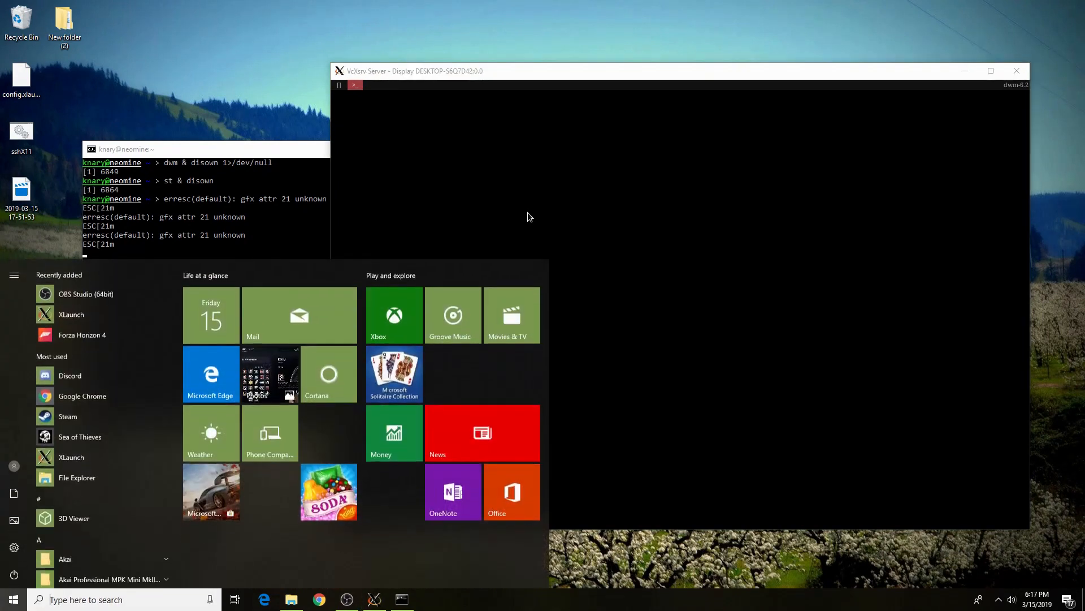